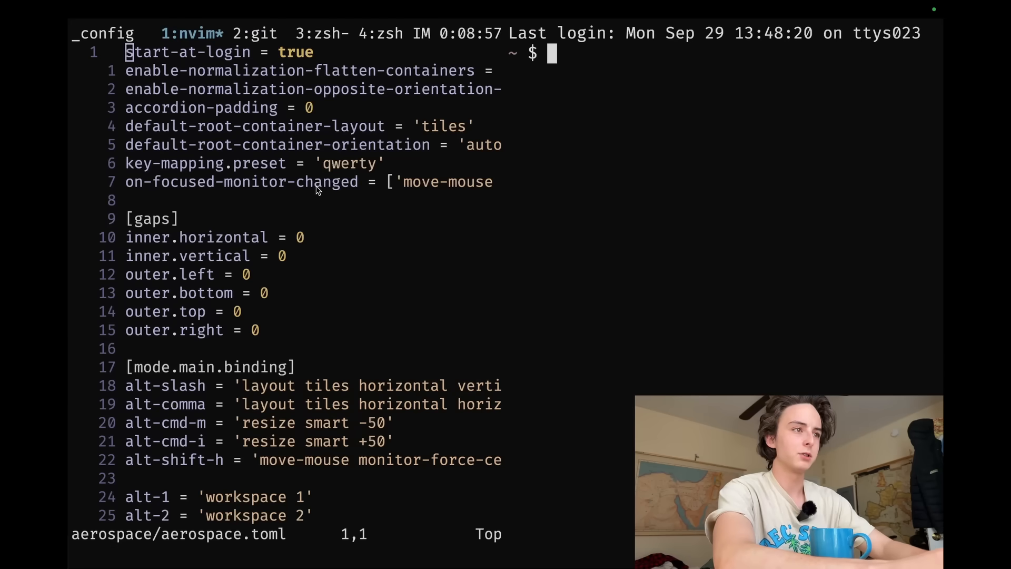
Step: Load github.com in the new tab to reach the GitHub dashboard
type("z")
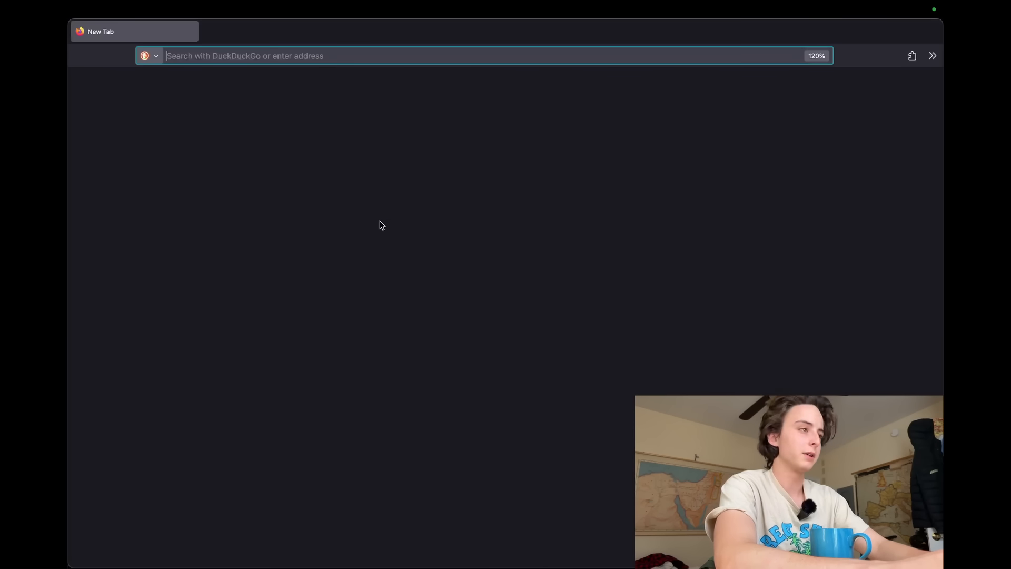
type("github.com")
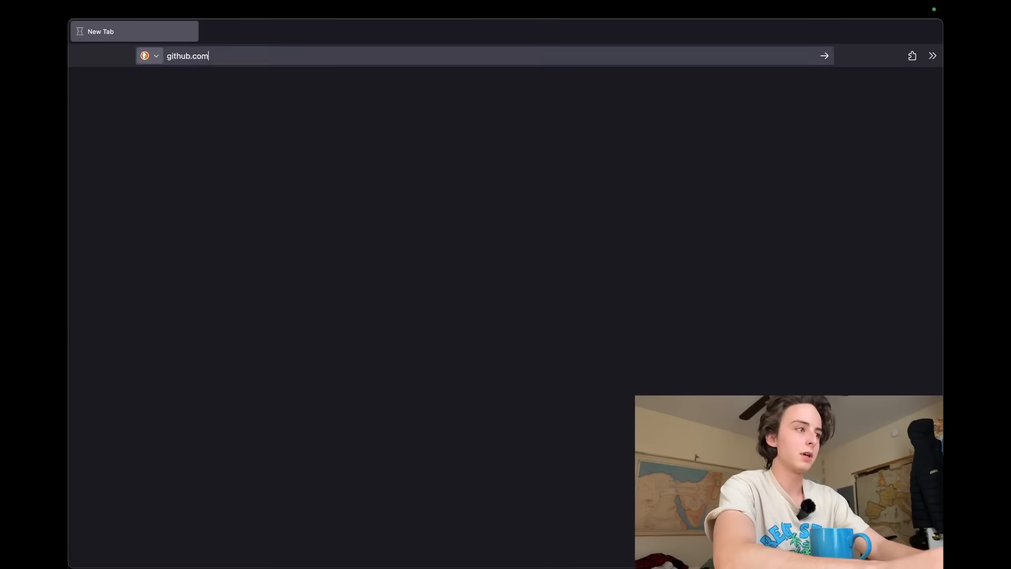
key("Return")
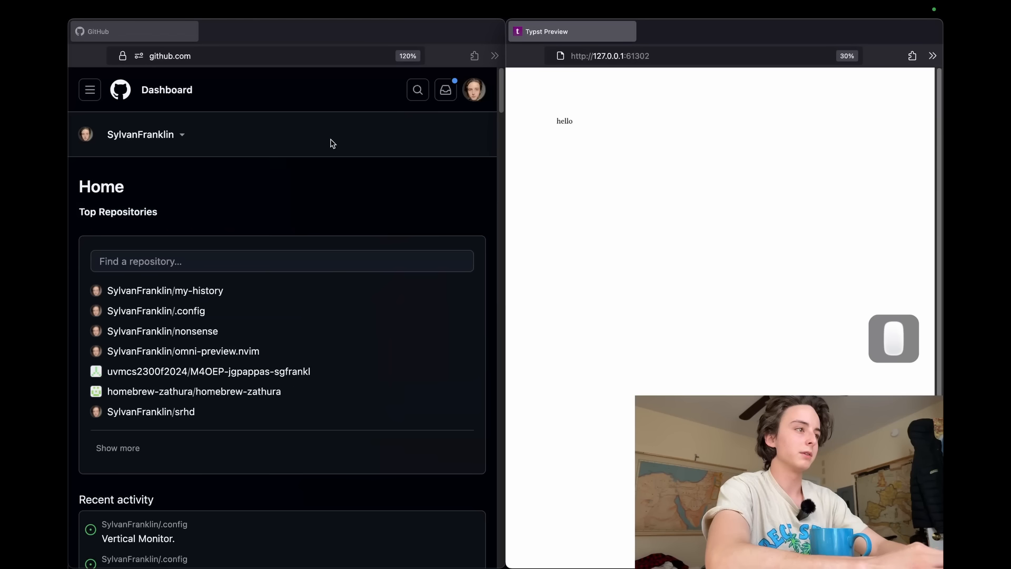
mouse_move(533, 214)
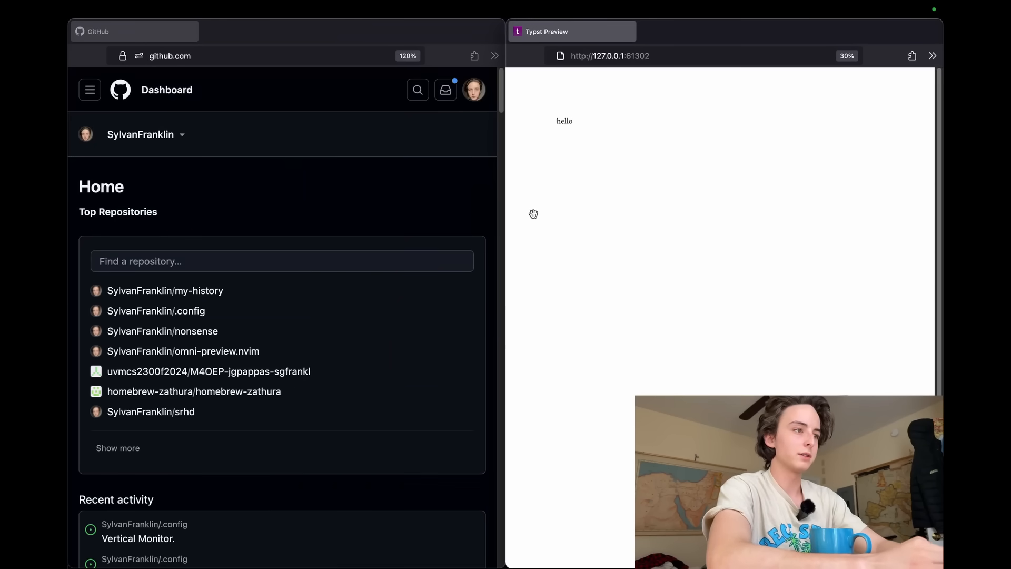
mouse_move(632, 229)
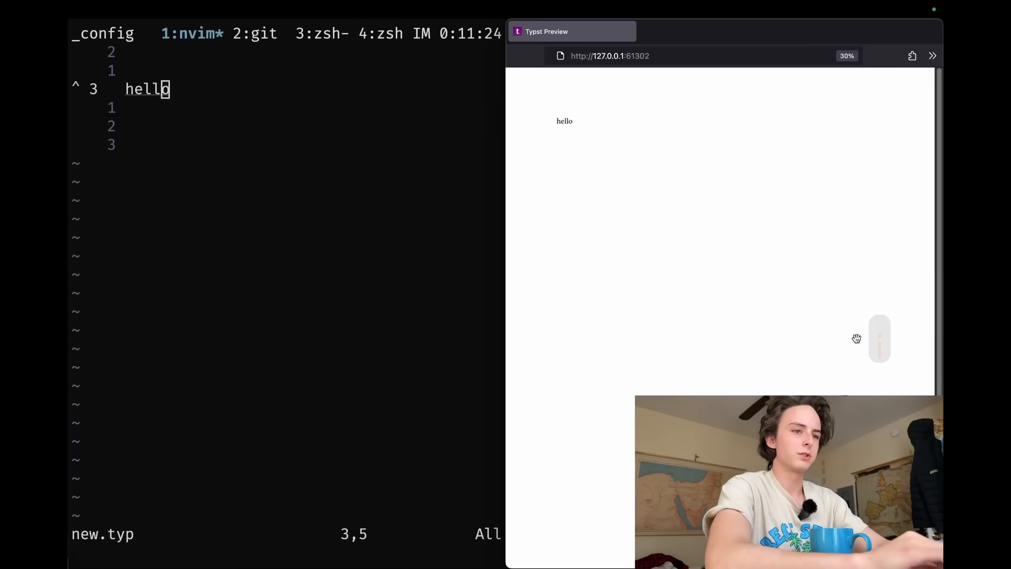
mouse_move(368, 215)
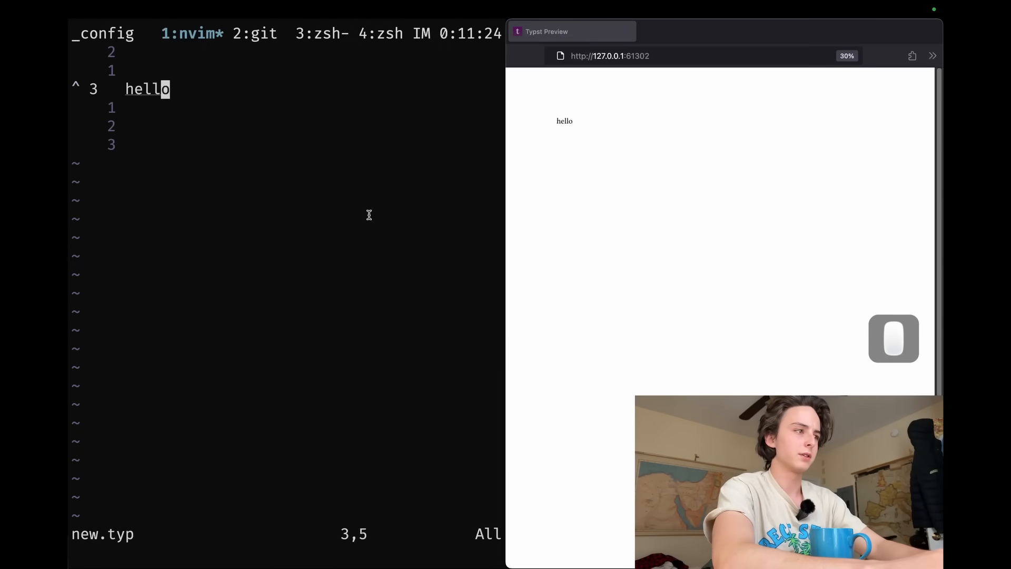
mouse_move(461, 172)
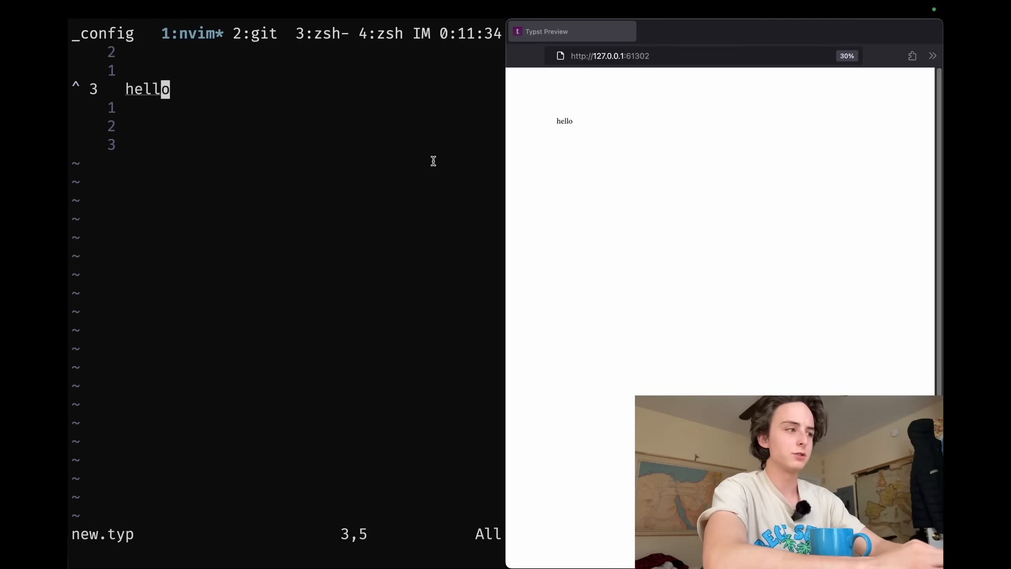
Step: Switch to the Neovim window editing new.typ beside its Typst Preview
type("osesnte")
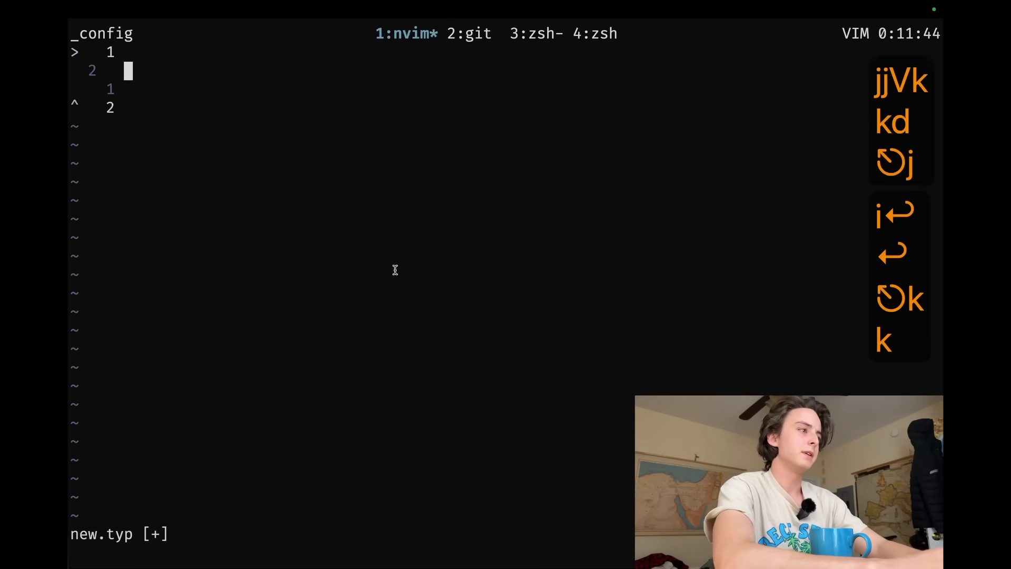
Step: Write a math block in new.typ containing integral with a _0 subscript
type("m")
type("int")
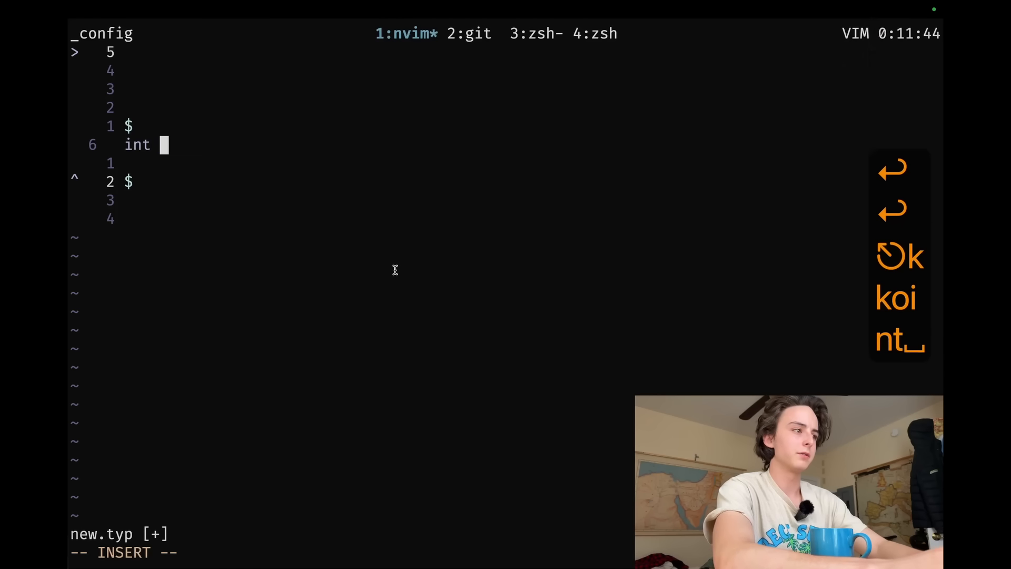
type("egr")
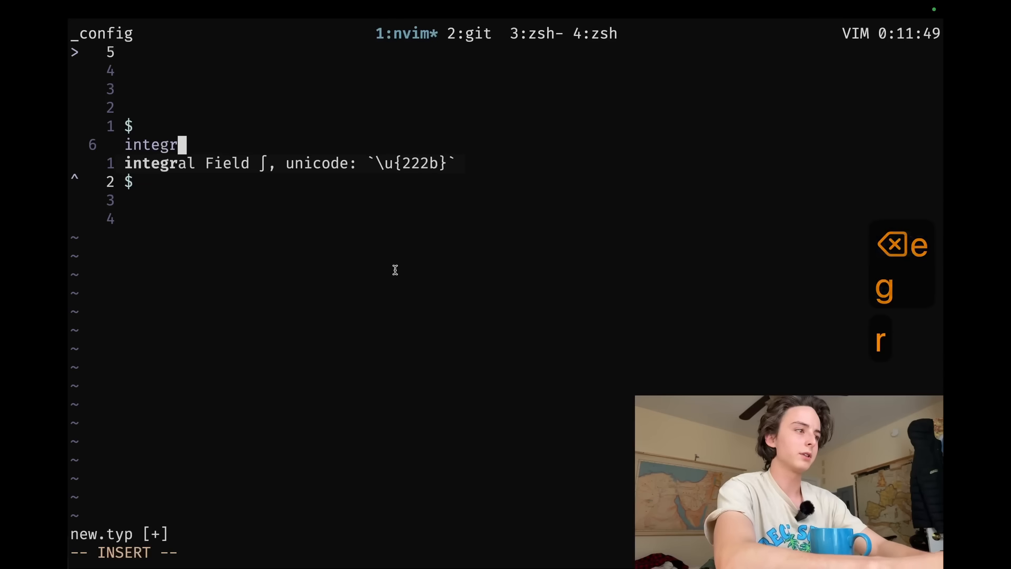
type("al")
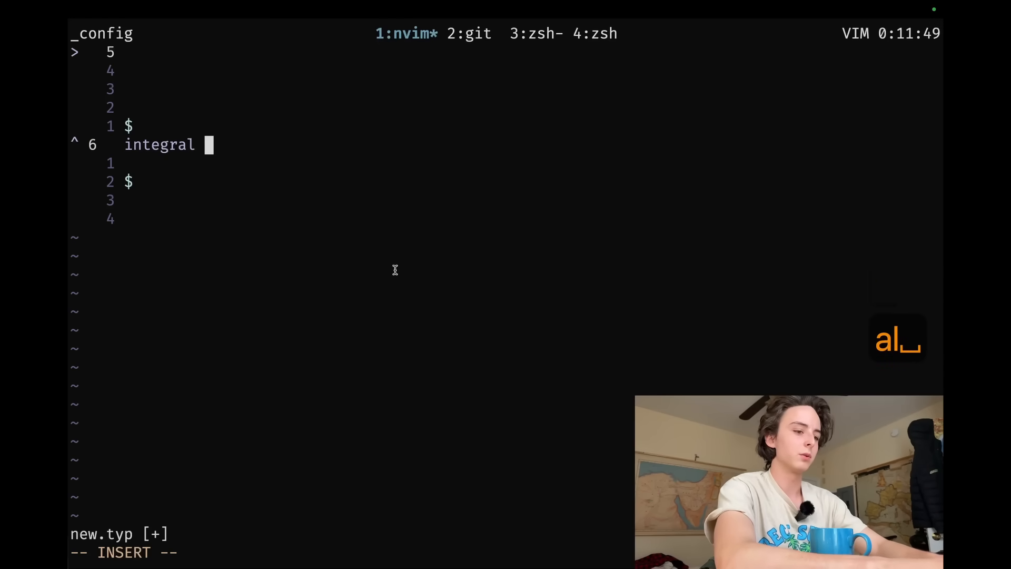
type("_0&")
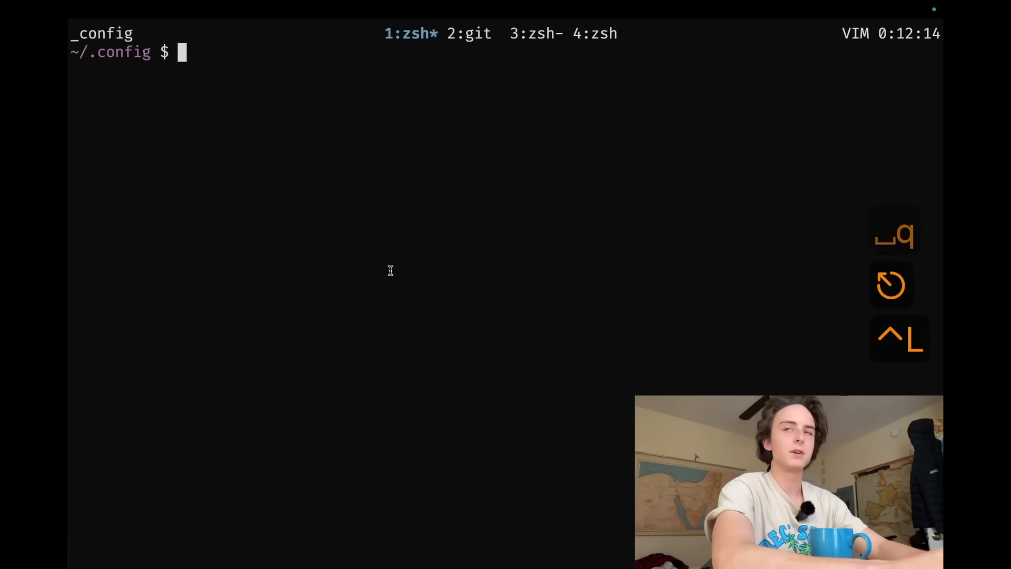
Step: Launch nvim on aerospace/aerospace.toml from the ~/.config shell
type("aero")
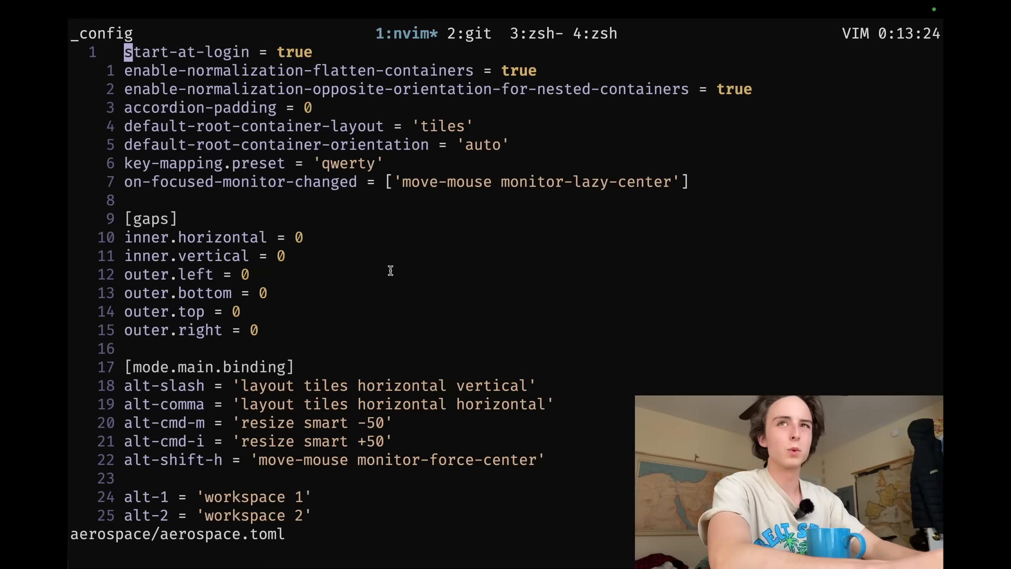
key("ctrl+d")
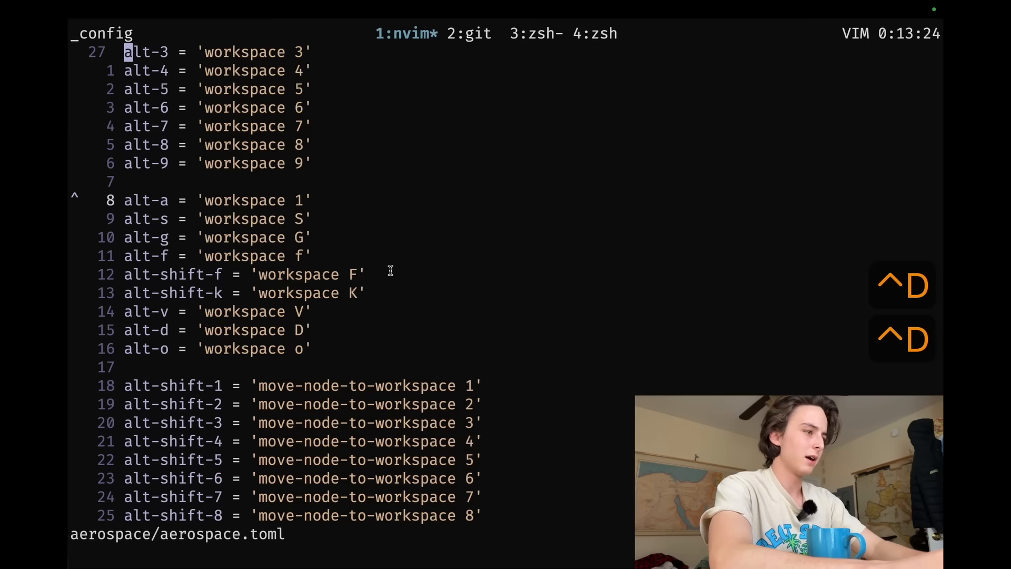
key("ctrl+u")
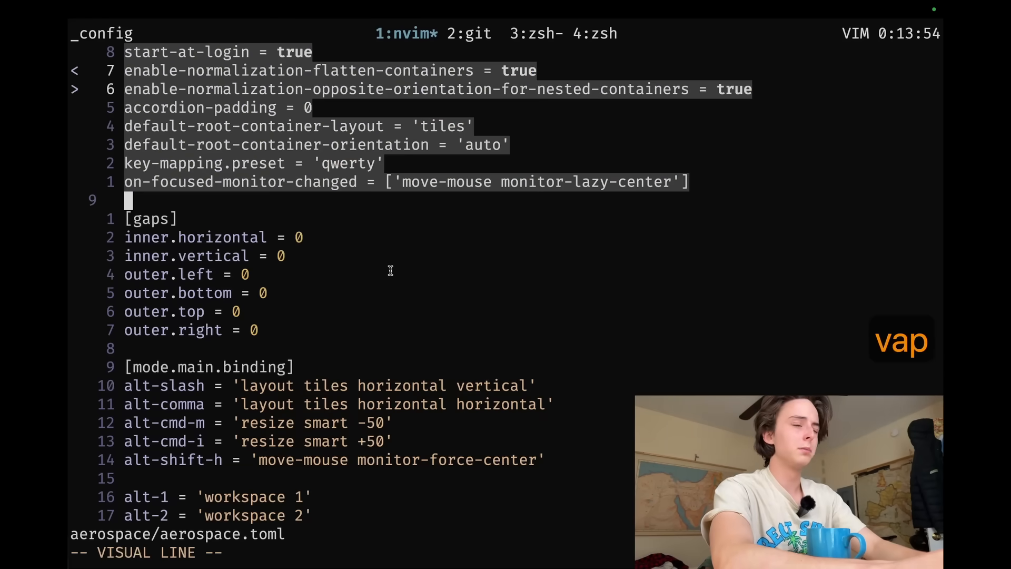
key("Escape")
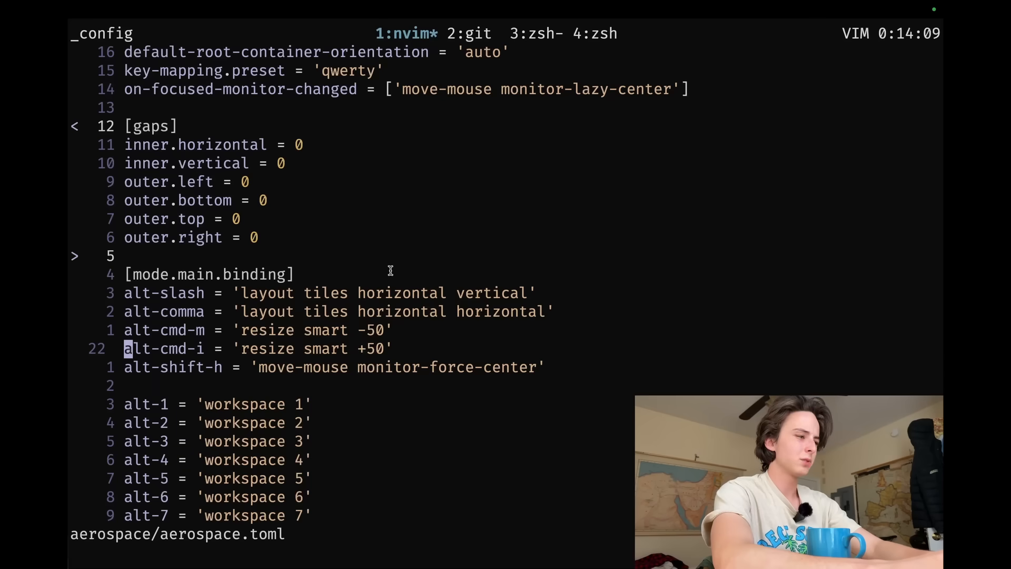
key("cmd+n")
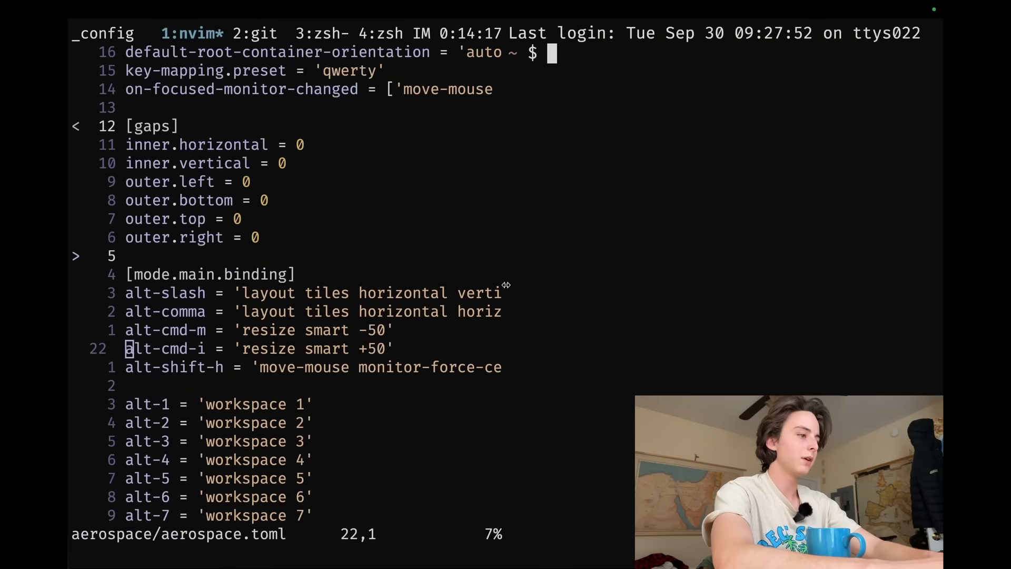
mouse_move(708, 233)
type("tmux a")
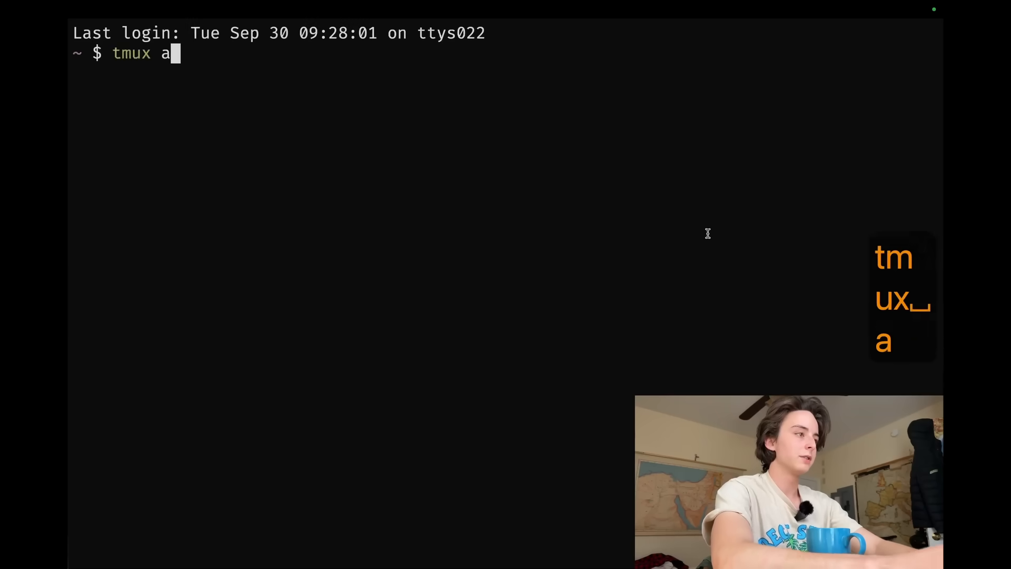
Step: Reattach the tmux session with 'tmux a', bringing Neovim back
key("Return")
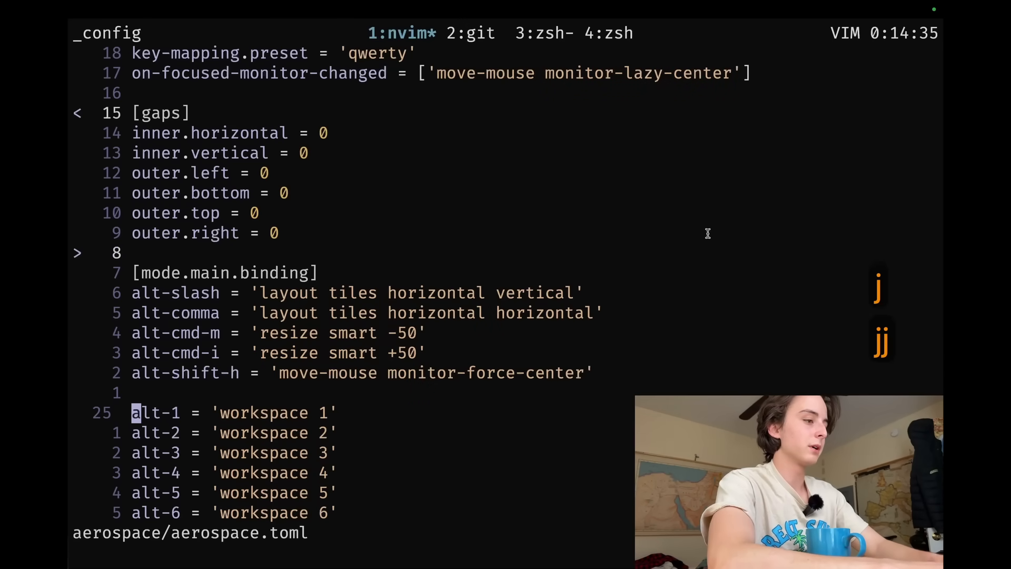
Step: Move the cursor down to the lettered alt workspace bindings in aerospace.toml
key("k")
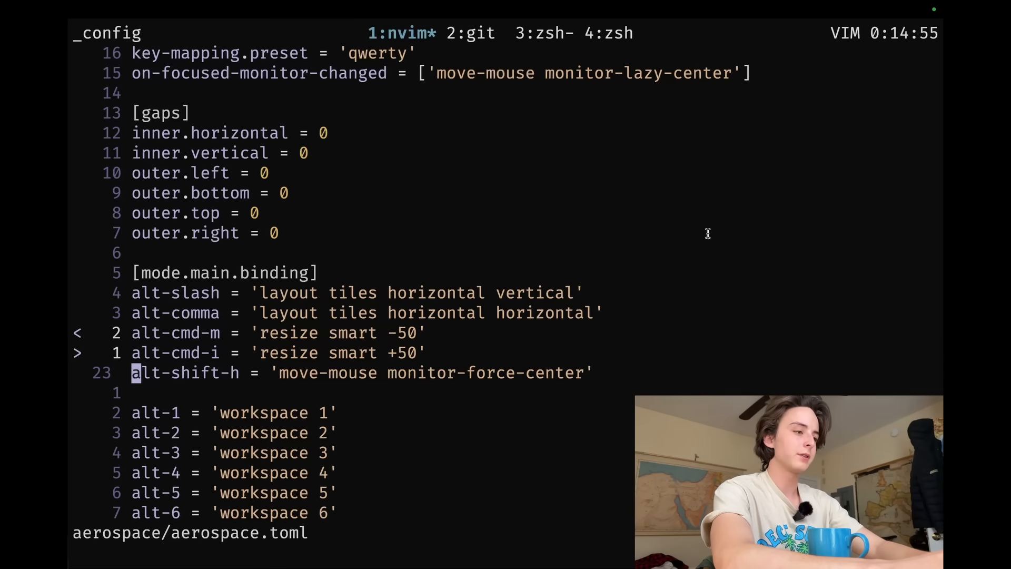
key("j")
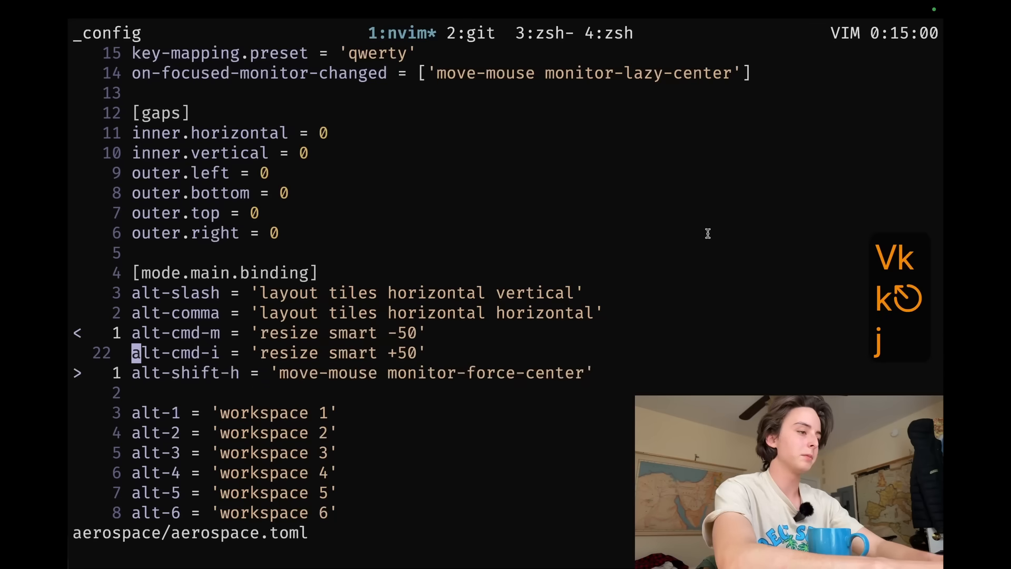
key("j")
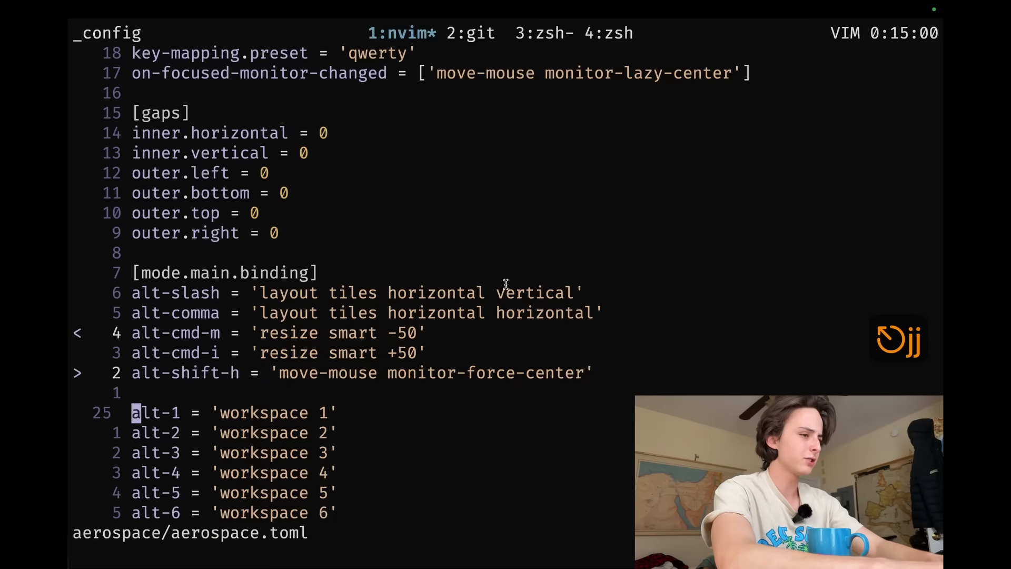
key("j")
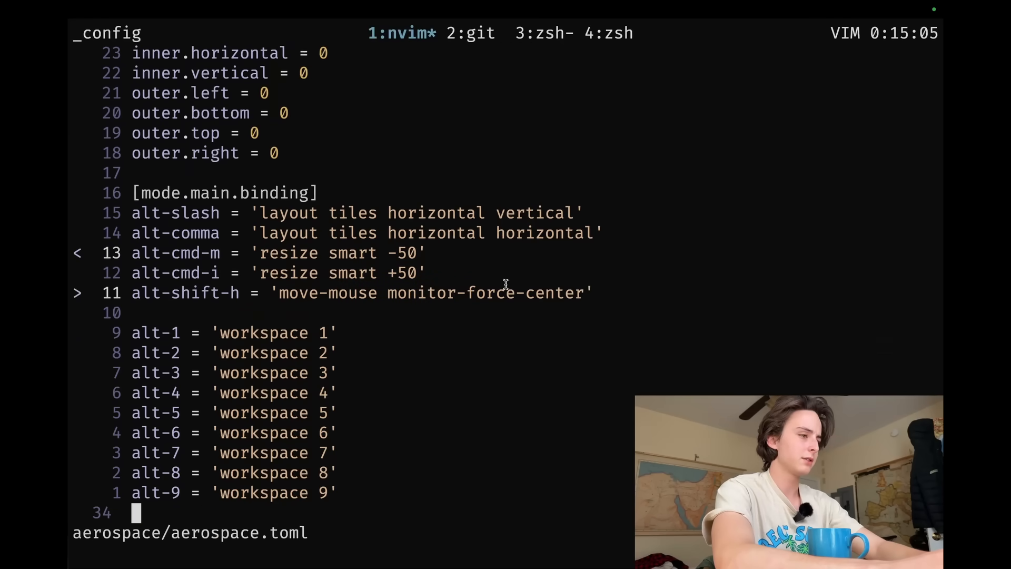
key("k")
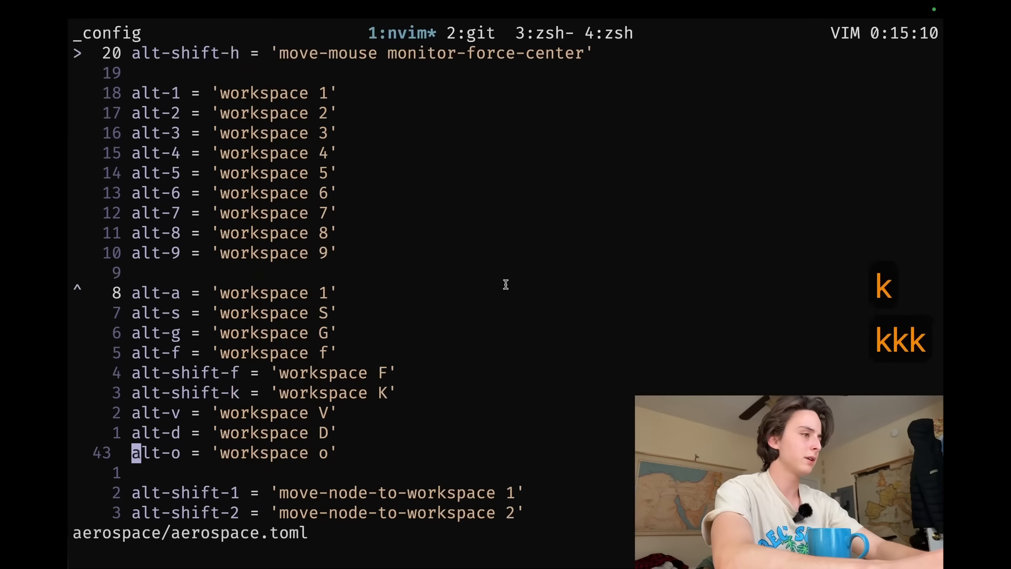
key("k")
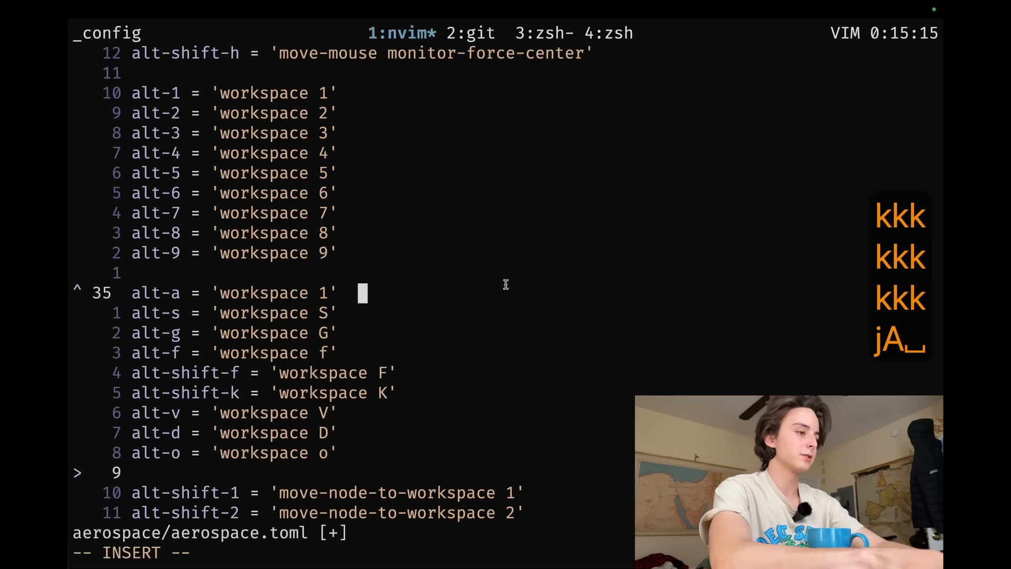
Step: Append comments # alacritty, # spotify, messages, figma, finder to the first bindings
type("# alac")
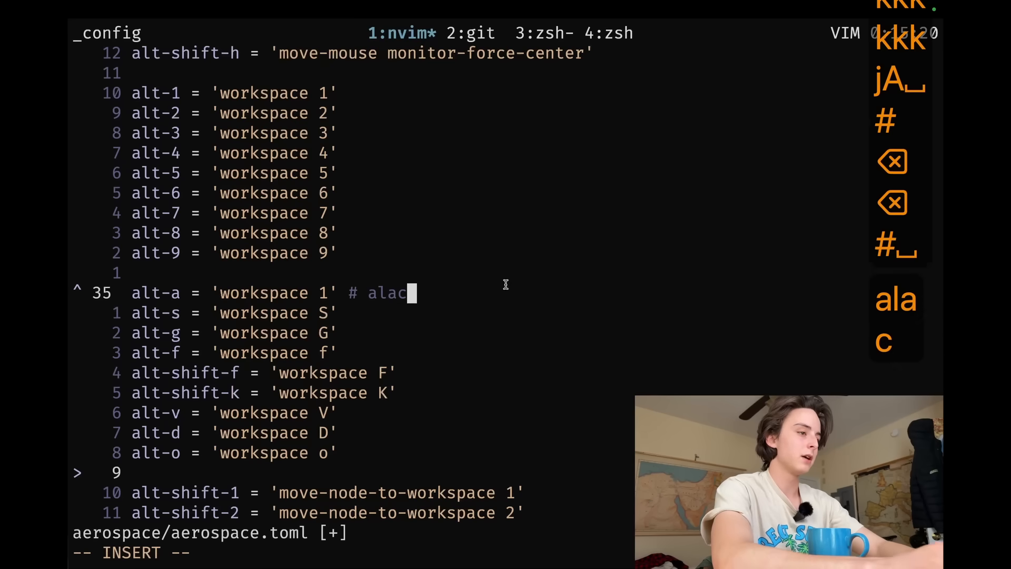
type("ritty")
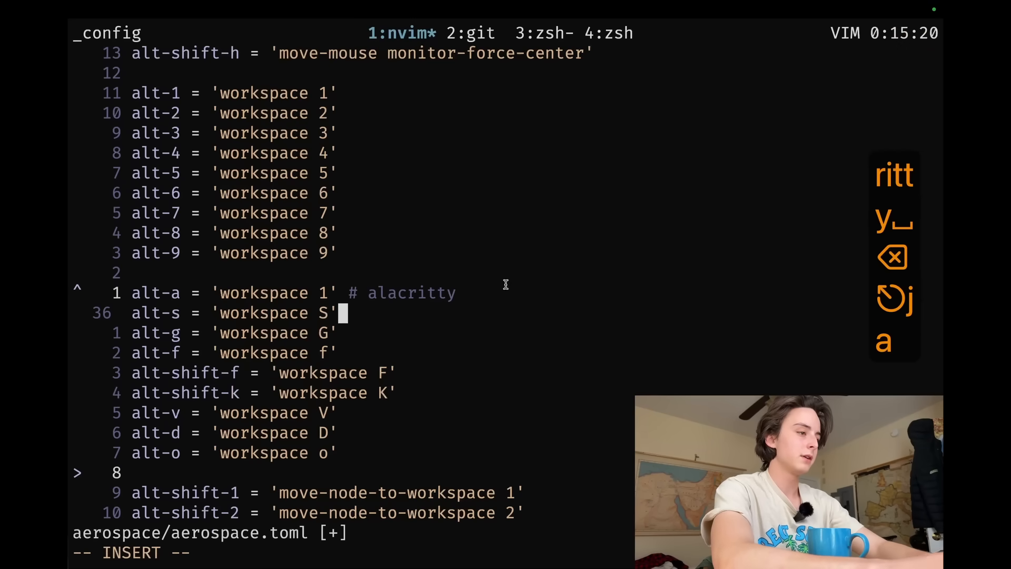
type("# s")
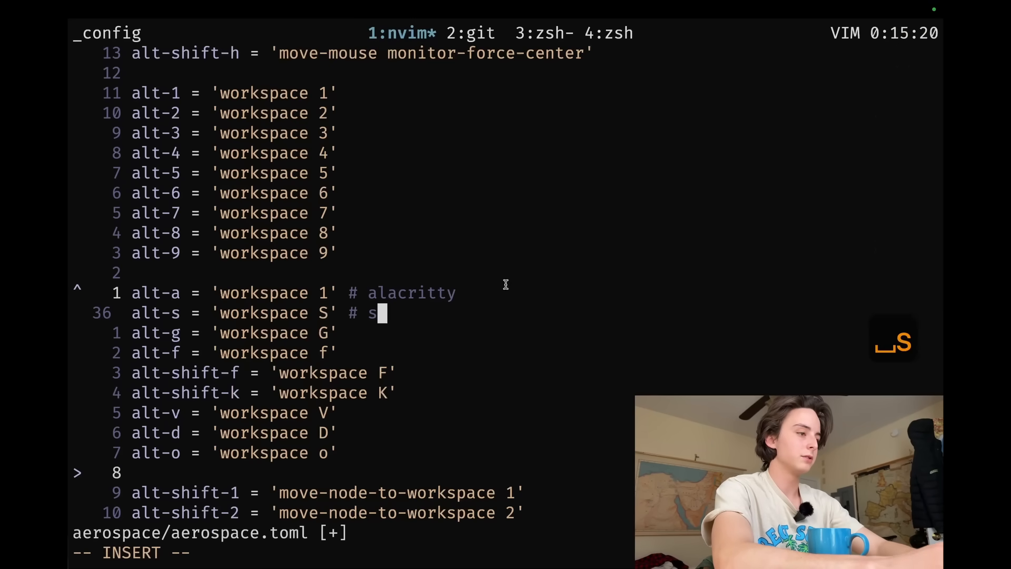
type("potify")
left_click(235, 333)
type(" #")
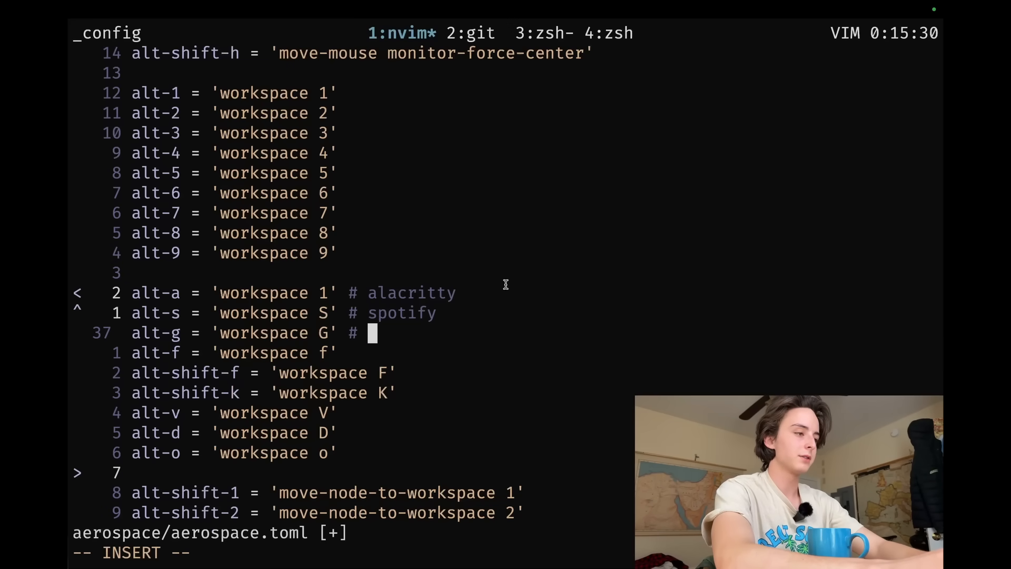
type("messages")
left_click(253, 353)
type(" #")
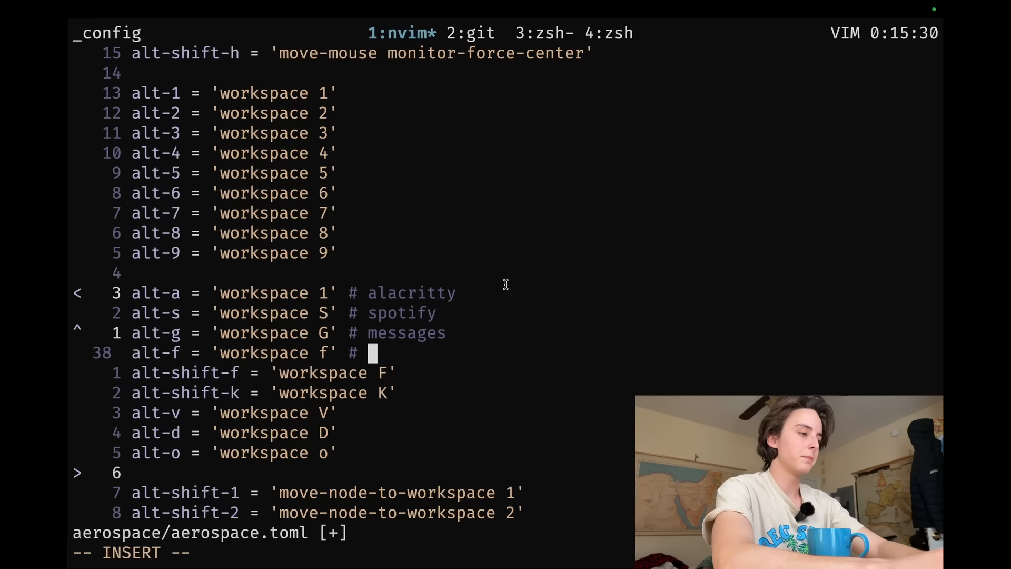
type("figma")
left_click(264, 372)
type(" #")
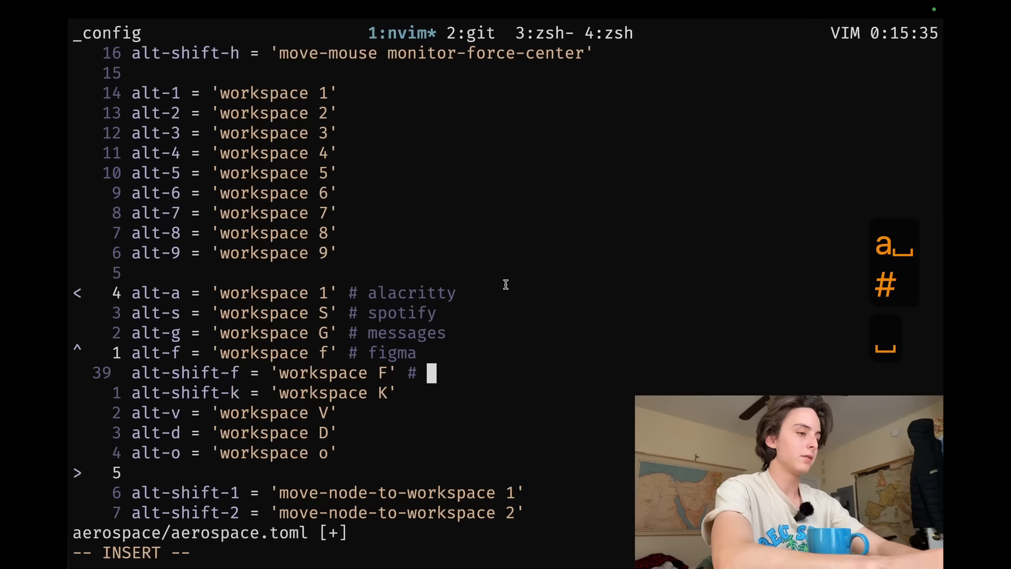
type("finder")
left_click(268, 392)
type(" #")
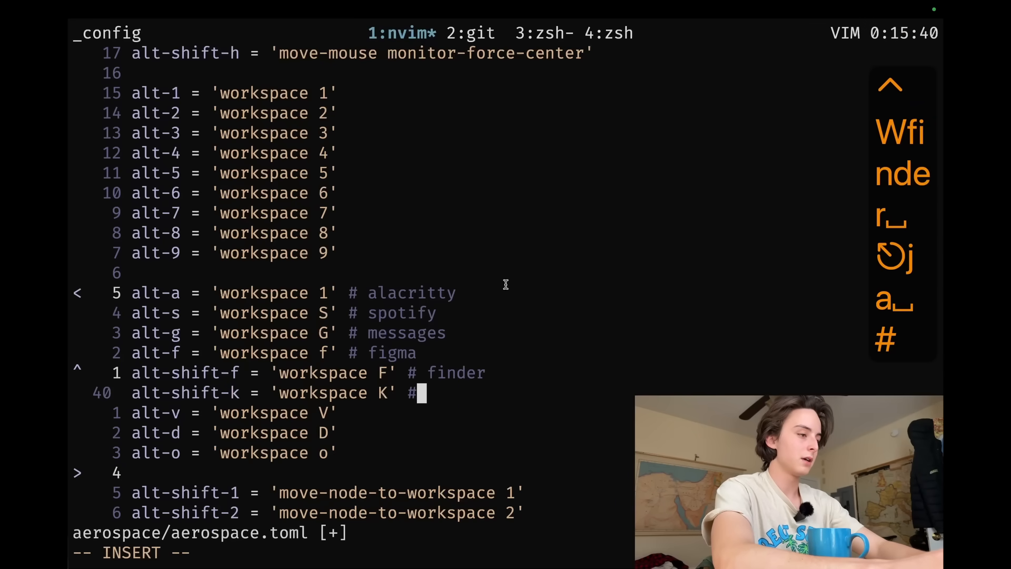
Step: Append comments keepassxc, Davinci, Dorion and OBS to the remaining bindings
type("kee")
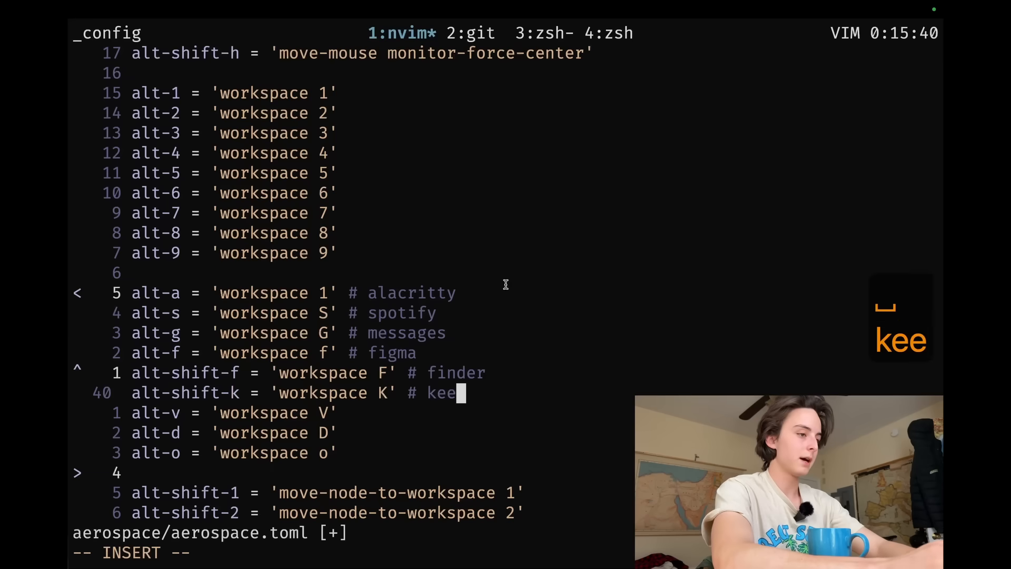
type("passxc")
left_click(233, 411)
type(" #")
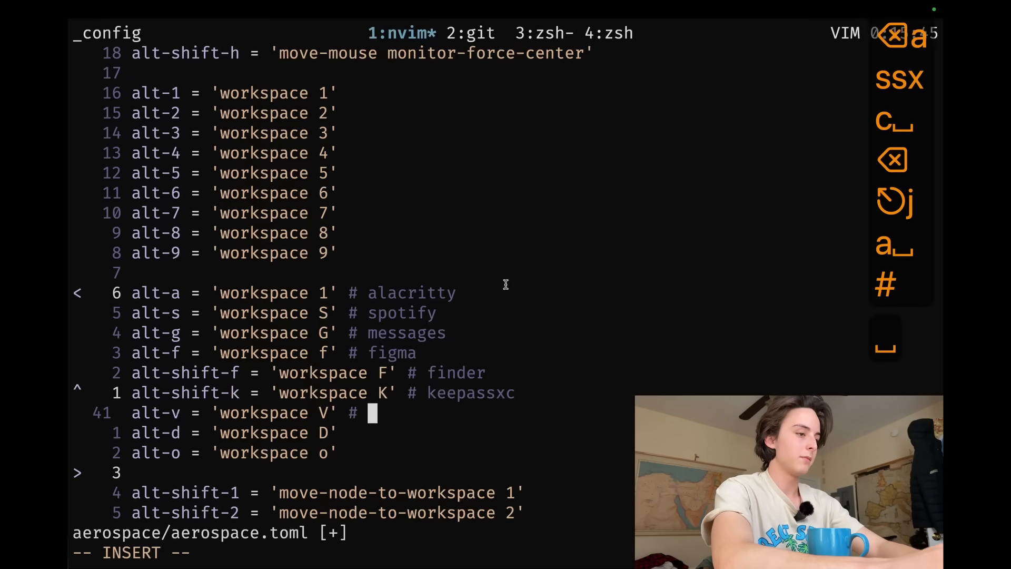
type("Davinci")
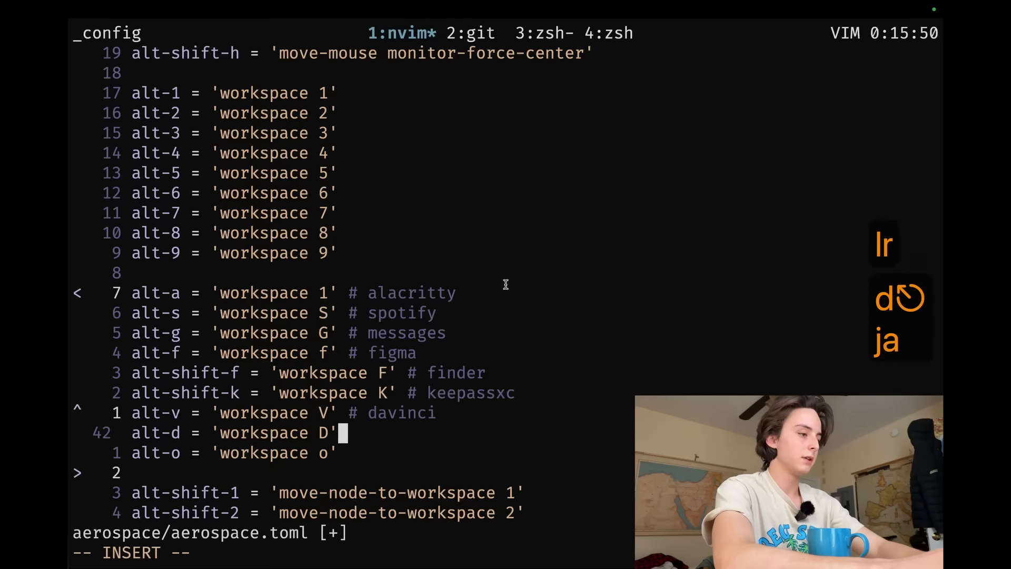
type("#")
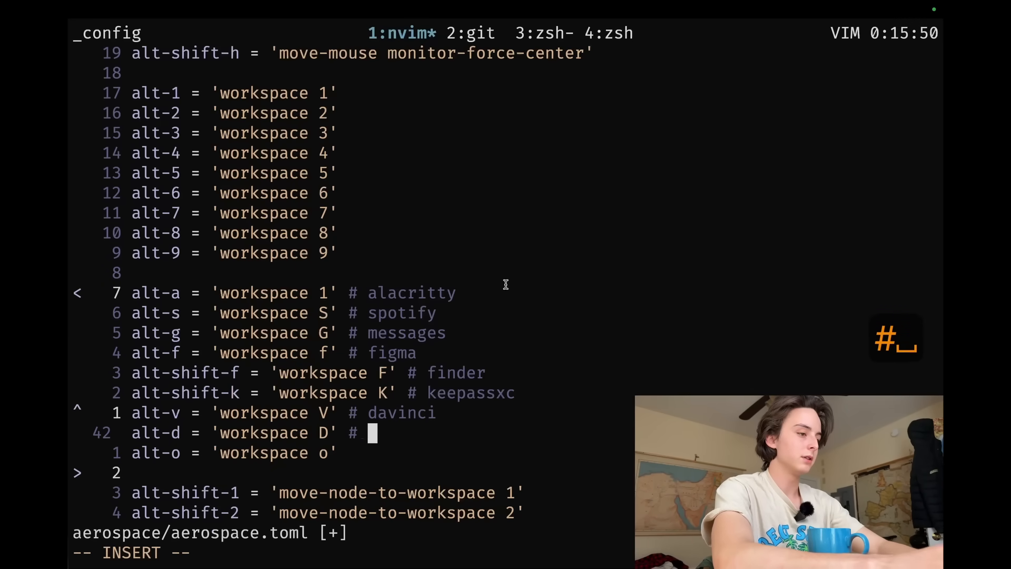
type("D")
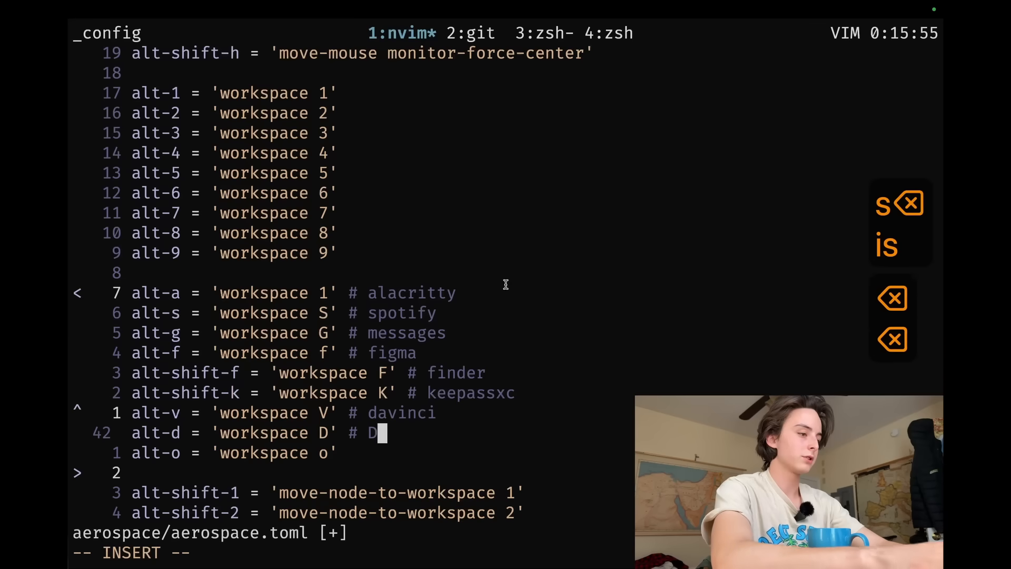
type("orion")
left_click(237, 453)
type(" # OB")
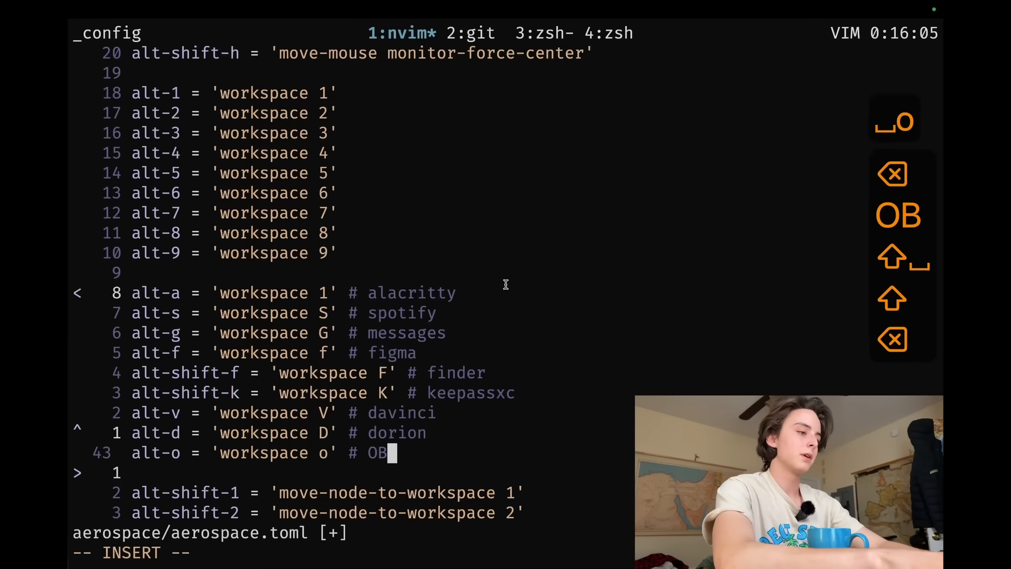
type("S")
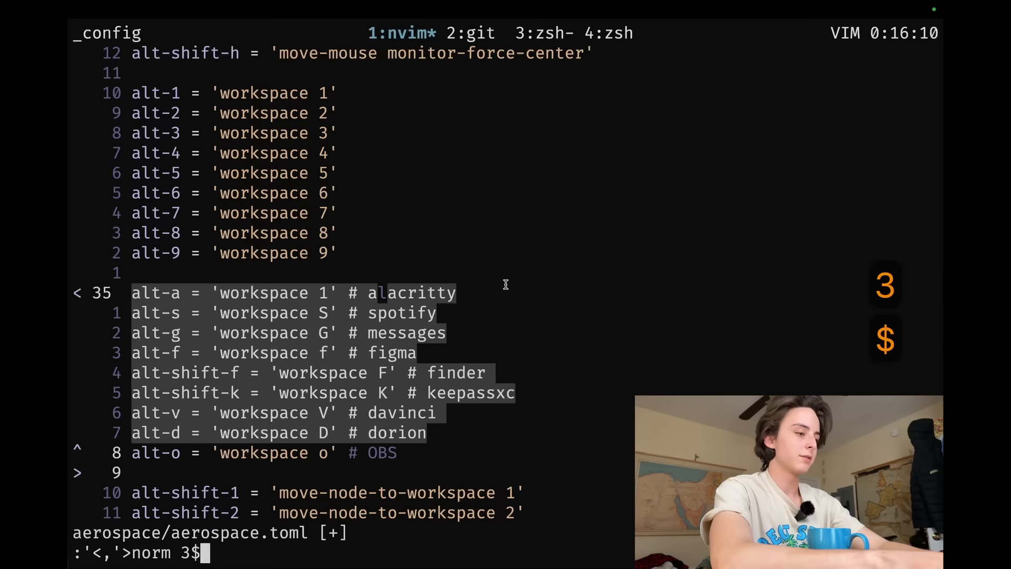
Step: Capitalize each app-name comment with :norm f#llv~ and save aerospace.toml
type("#")
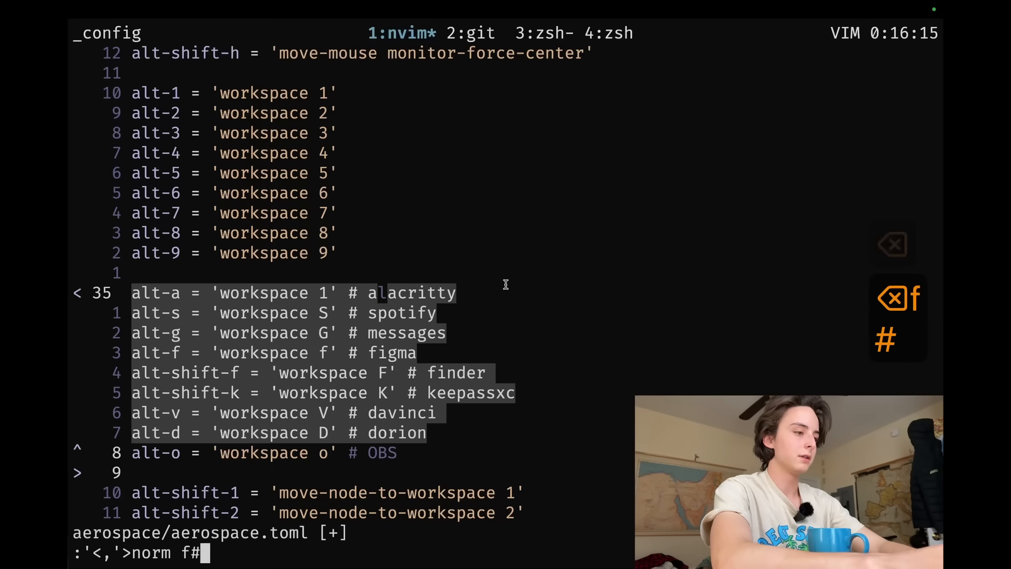
type("ll")
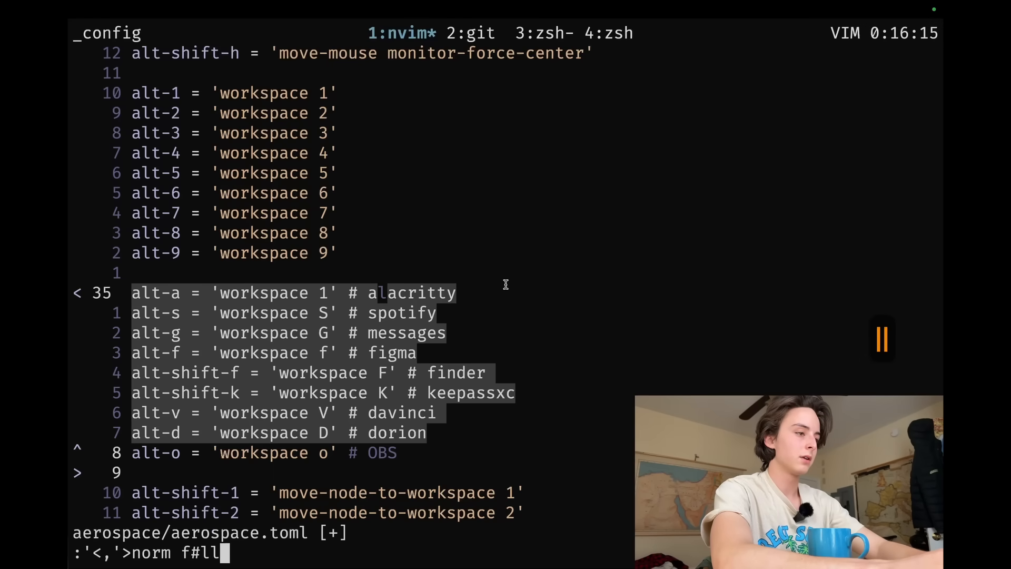
type("v")
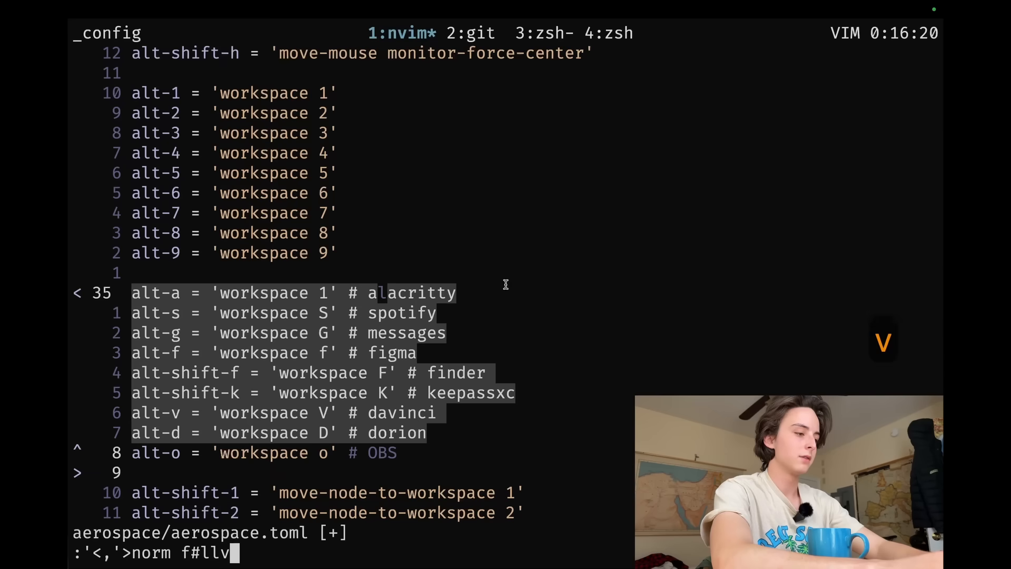
key("Return")
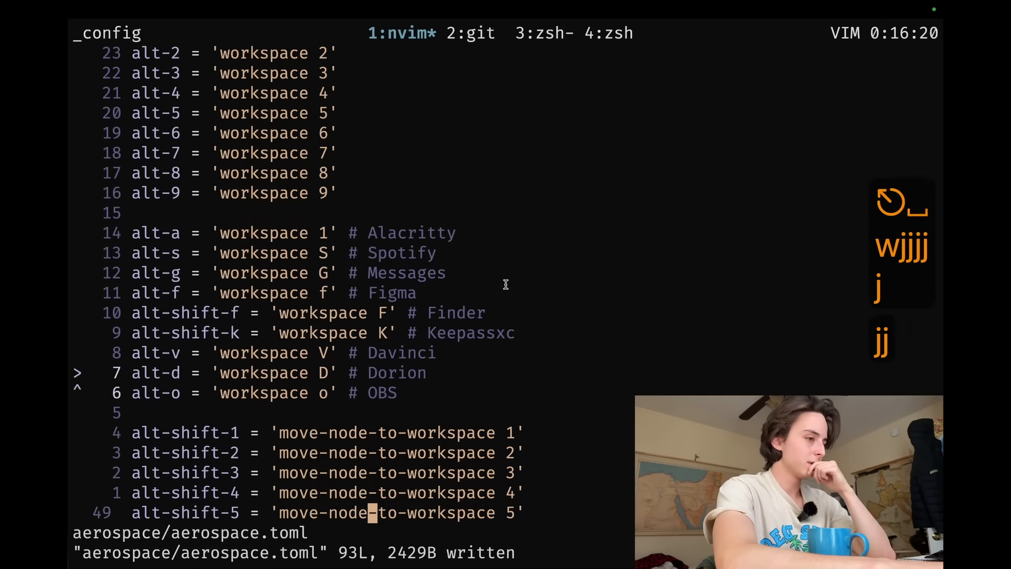
scroll("down", 3)
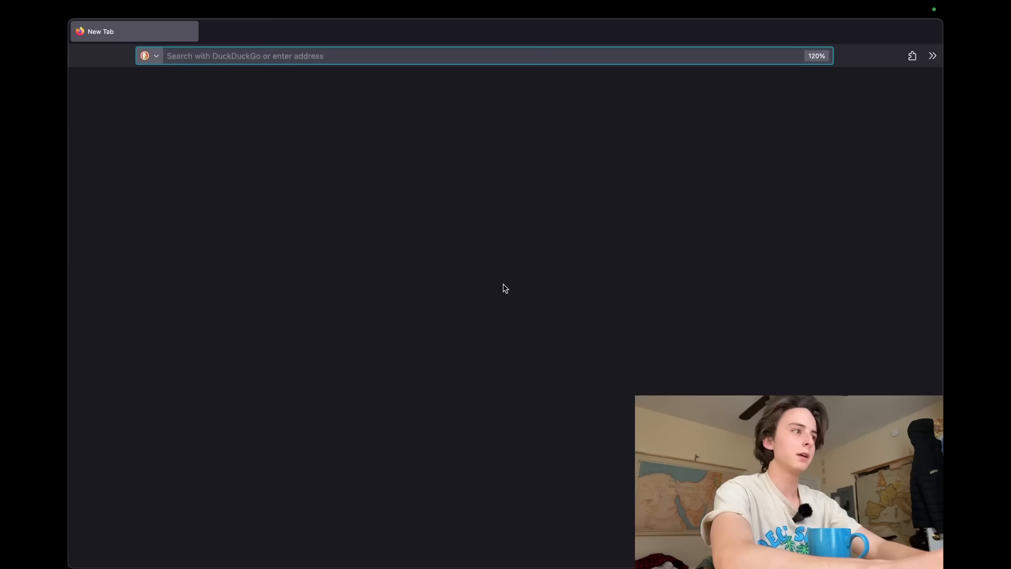
Step: Search for angular.js and browse the AngularJS homepage at angularjs.org
type("angular.")
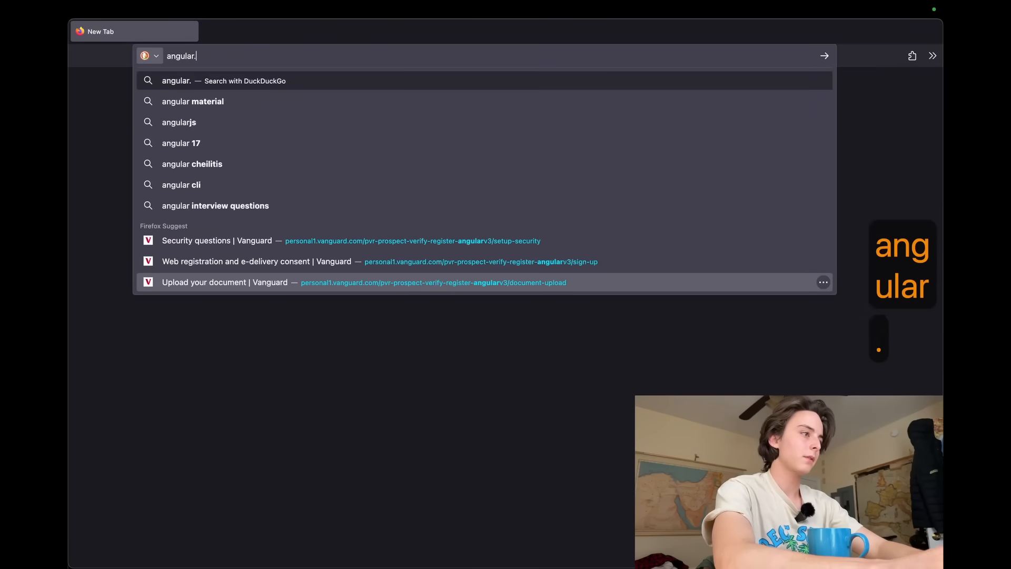
left_click(179, 122)
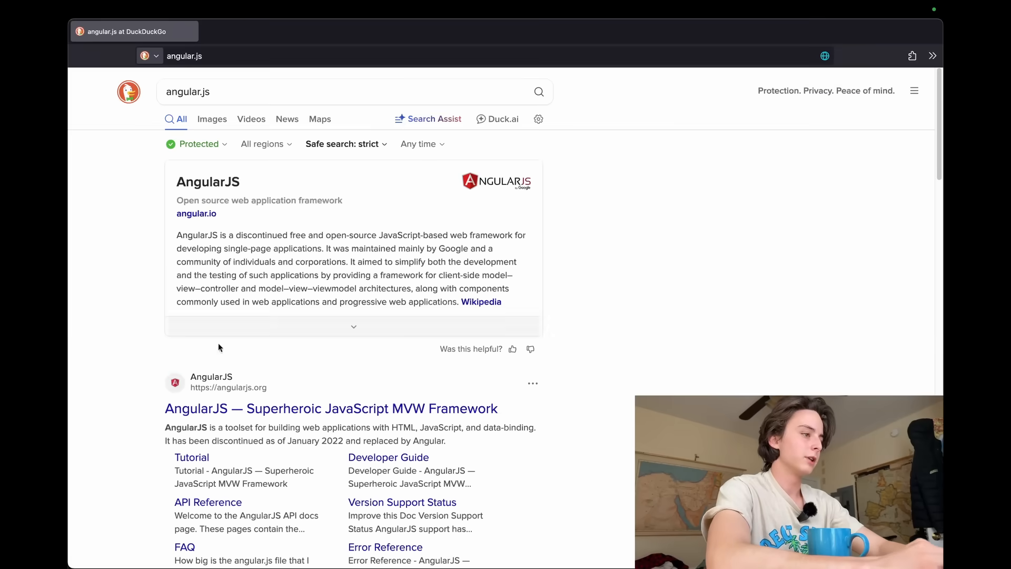
left_click(330, 408)
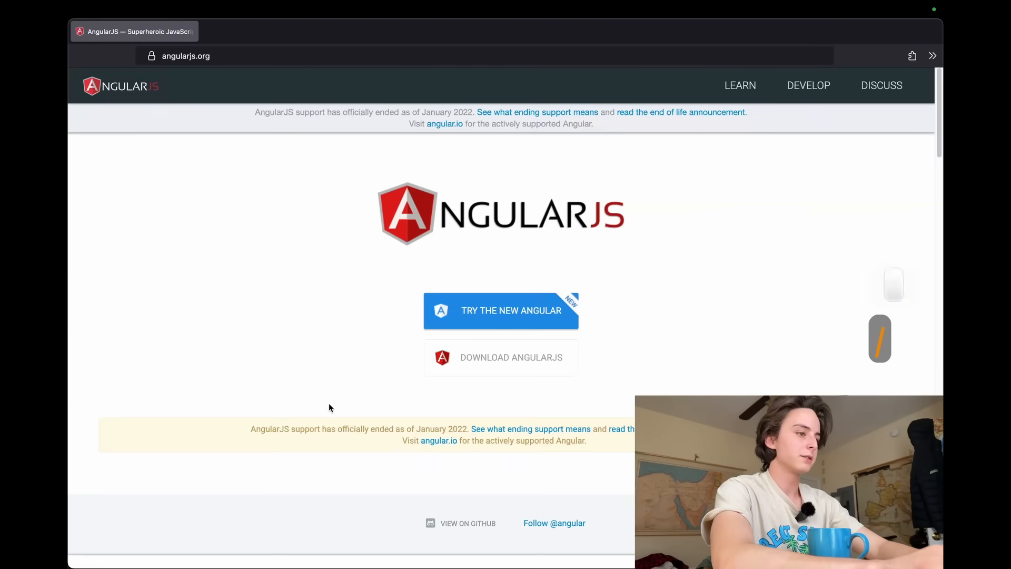
scroll("down", 3)
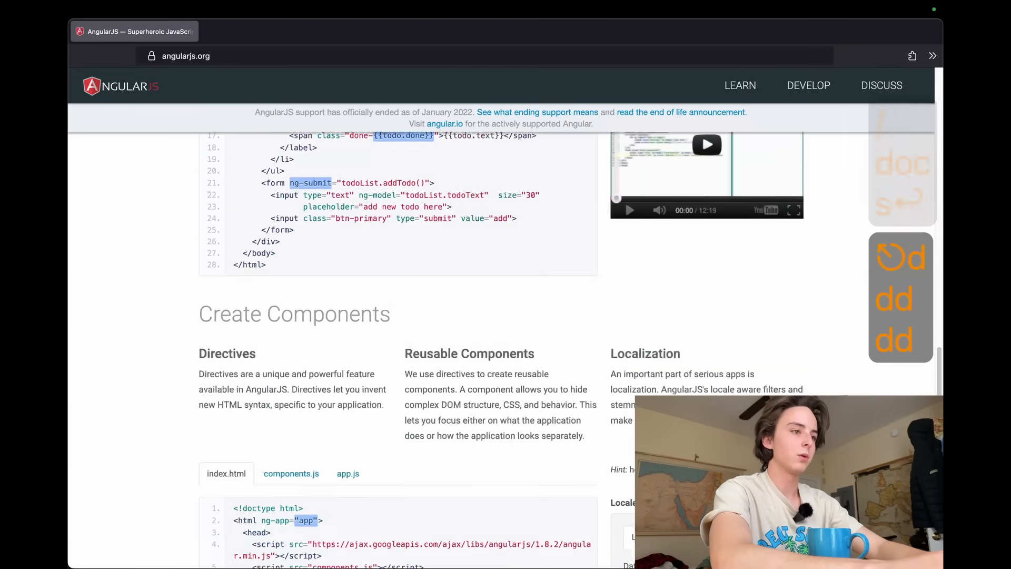
scroll("up", 3)
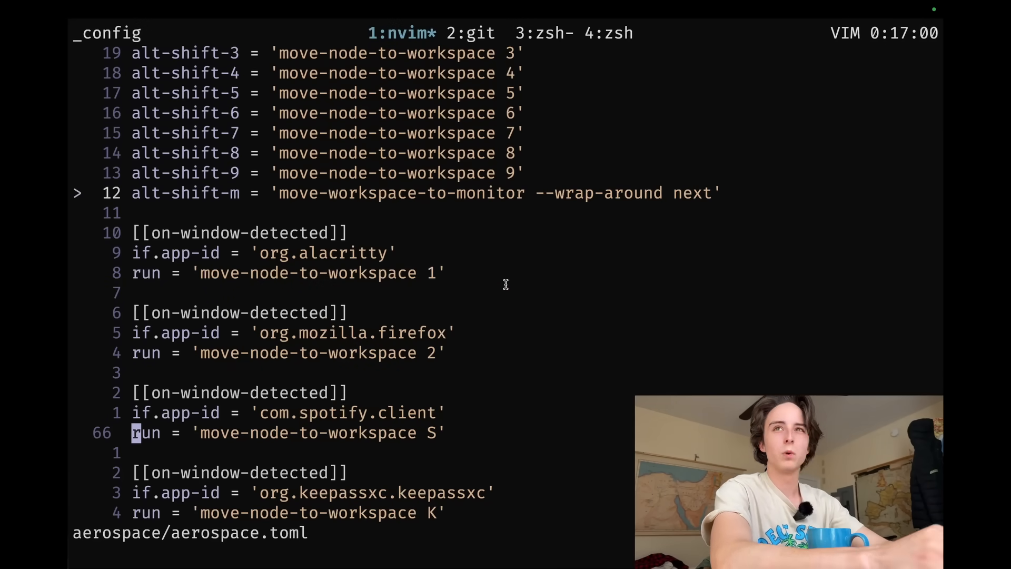
key("k")
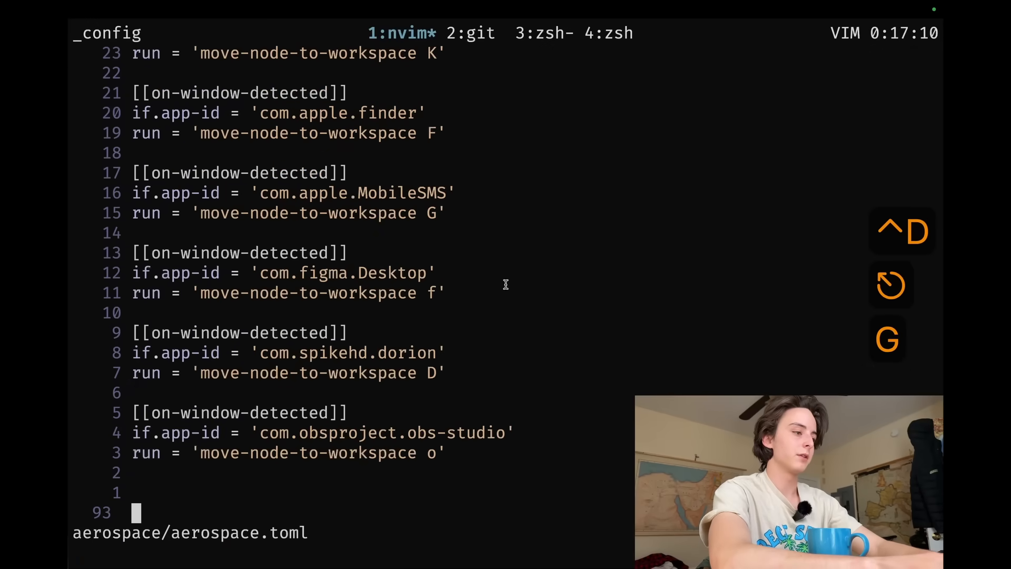
key("d")
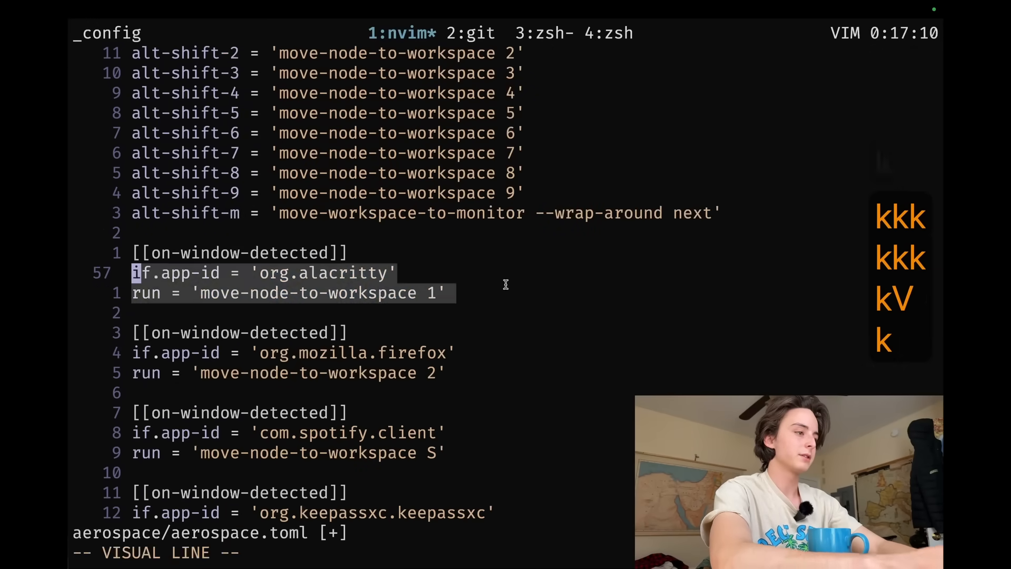
key("j")
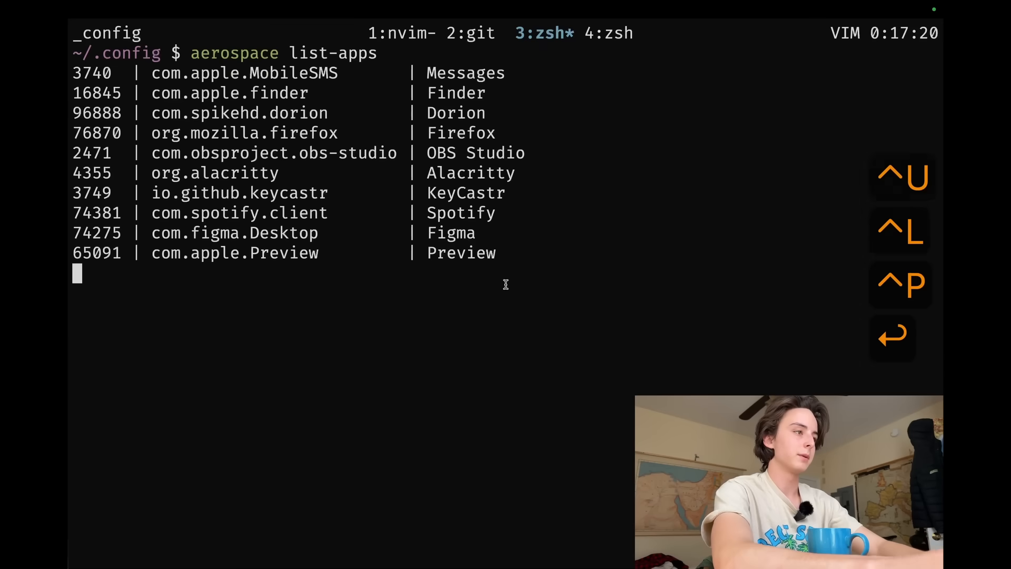
Step: Rerun 'aerospace list-apps' to list running apps with bundle ids
key("Return")
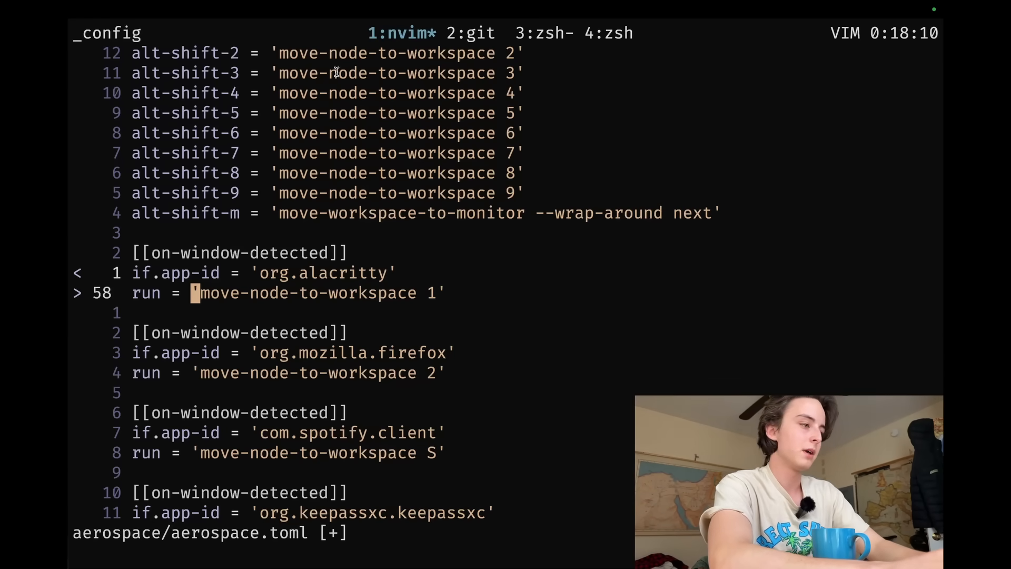
key("V")
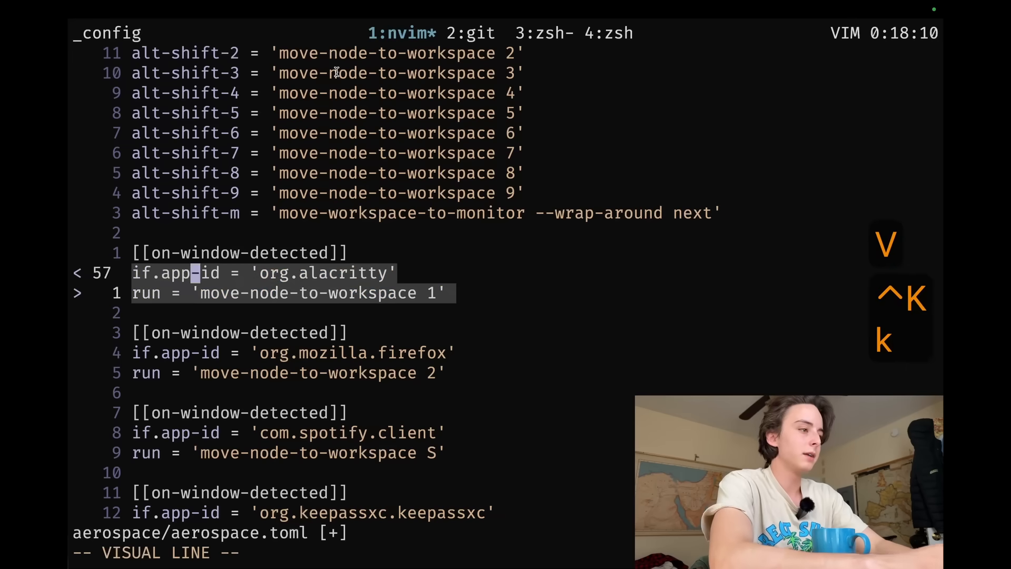
key("G")
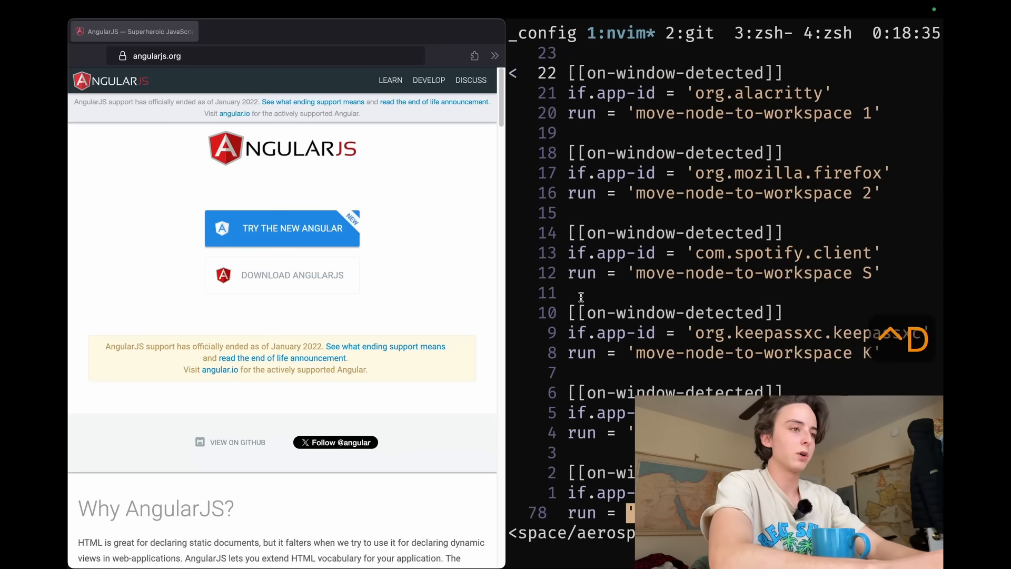
Step: Jump to the file top, then run Restart AeroSpace from Raycast via 'aero'
key("gg")
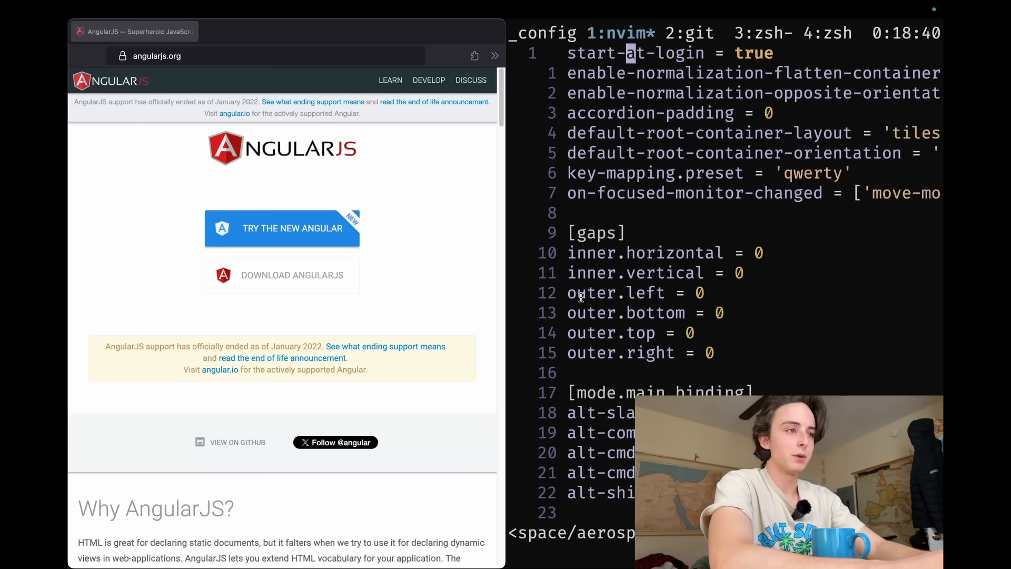
key("cmd+space")
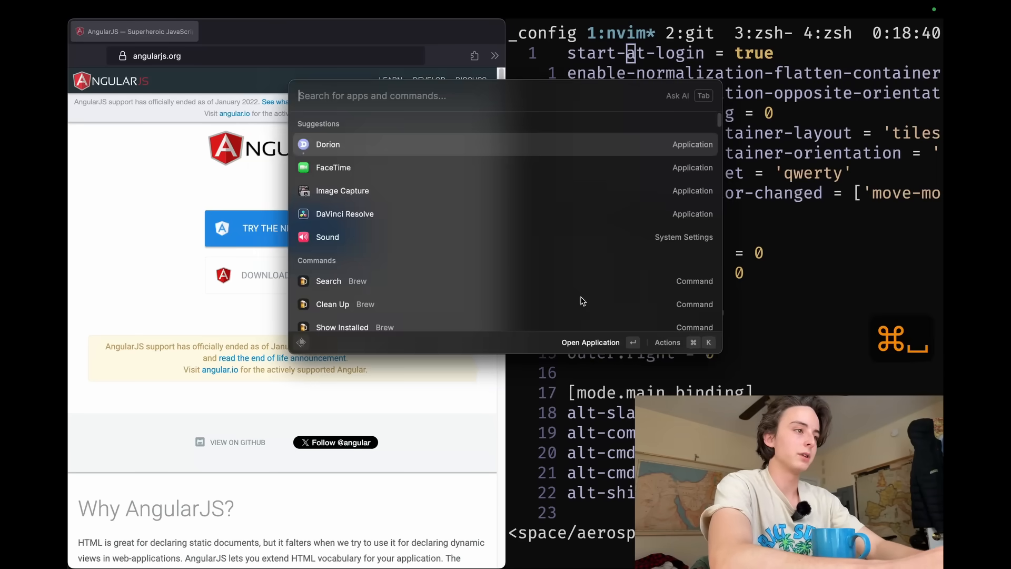
type("aero")
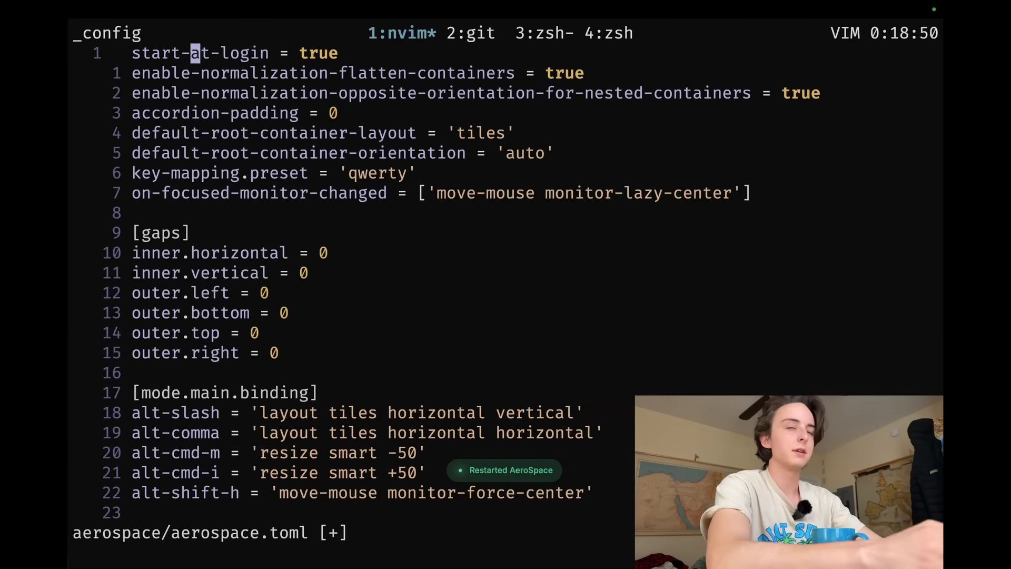
mouse_move(560, 301)
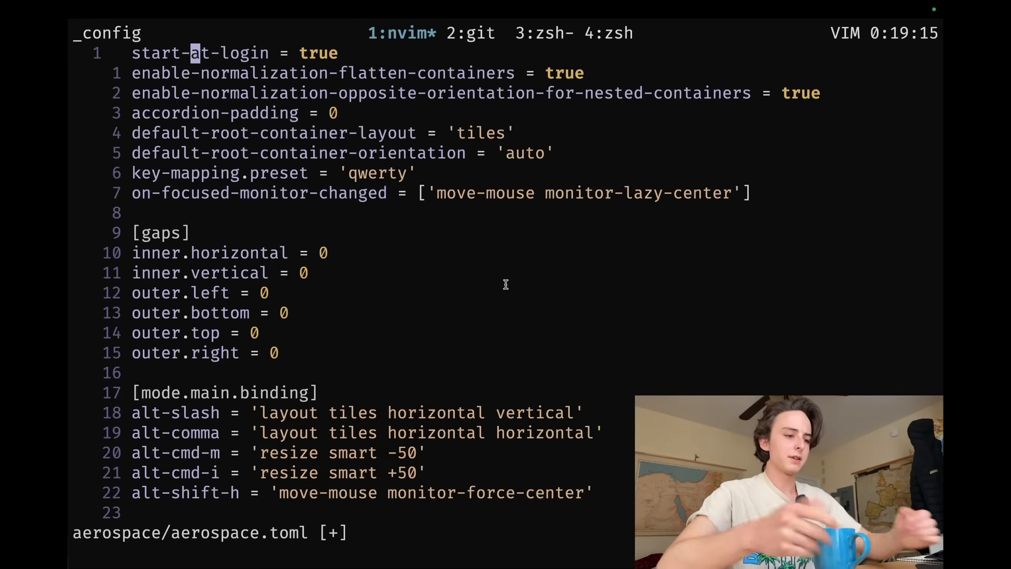
key("ctrl+d")
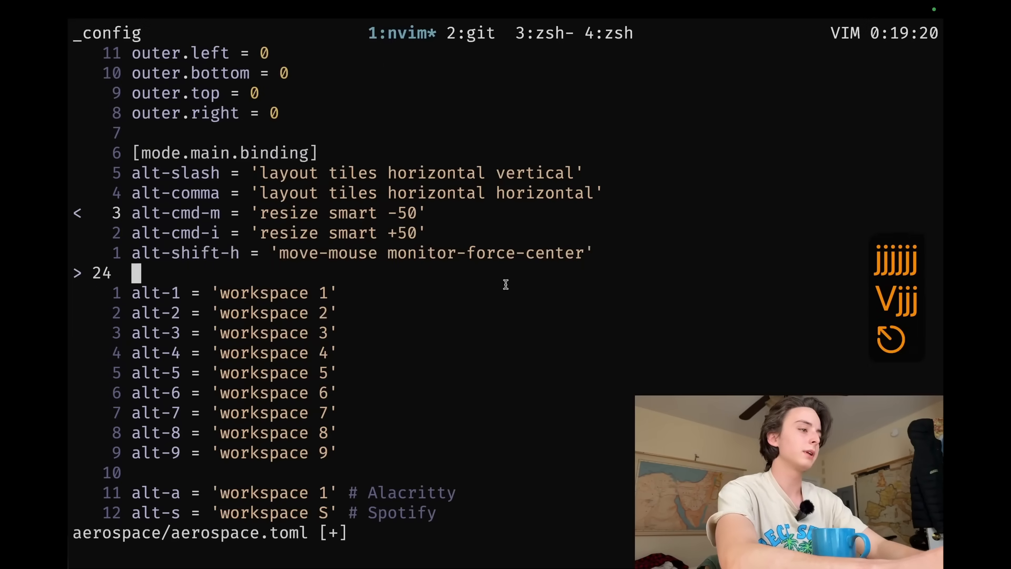
scroll("down", 3)
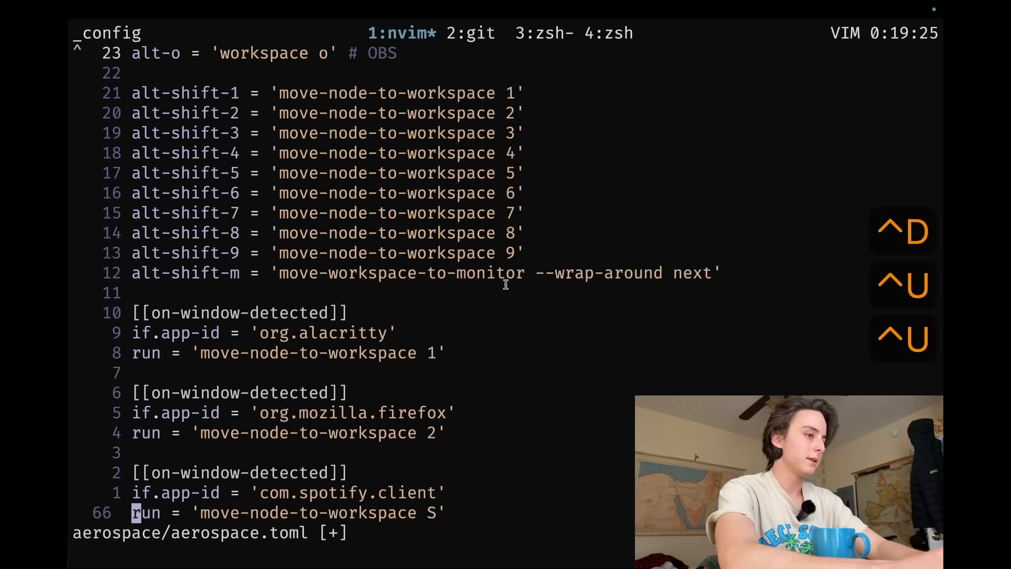
key("g")
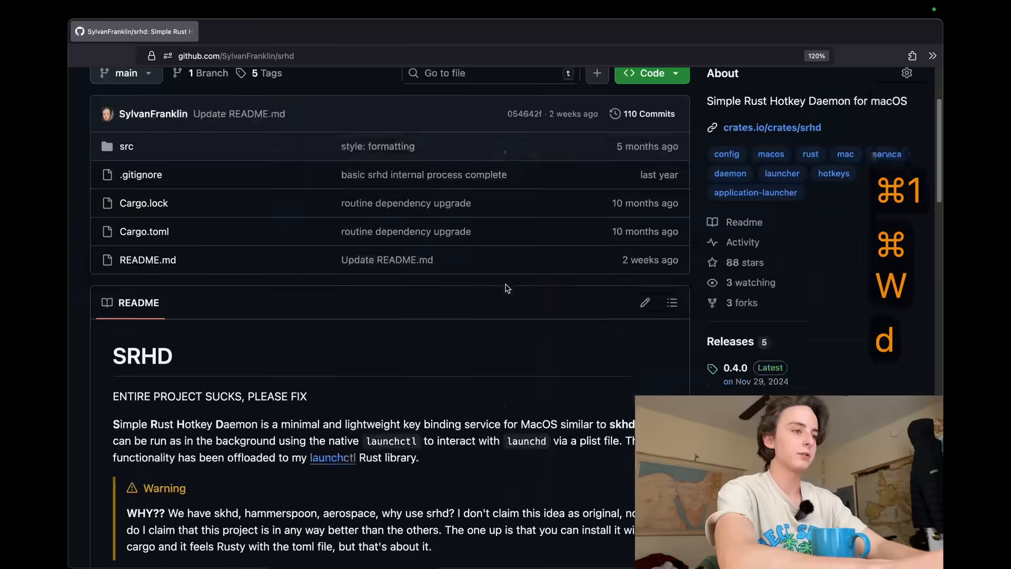
Step: Go to the srhd repository's Settings and scroll down to the Danger Zone
scroll("down", 3)
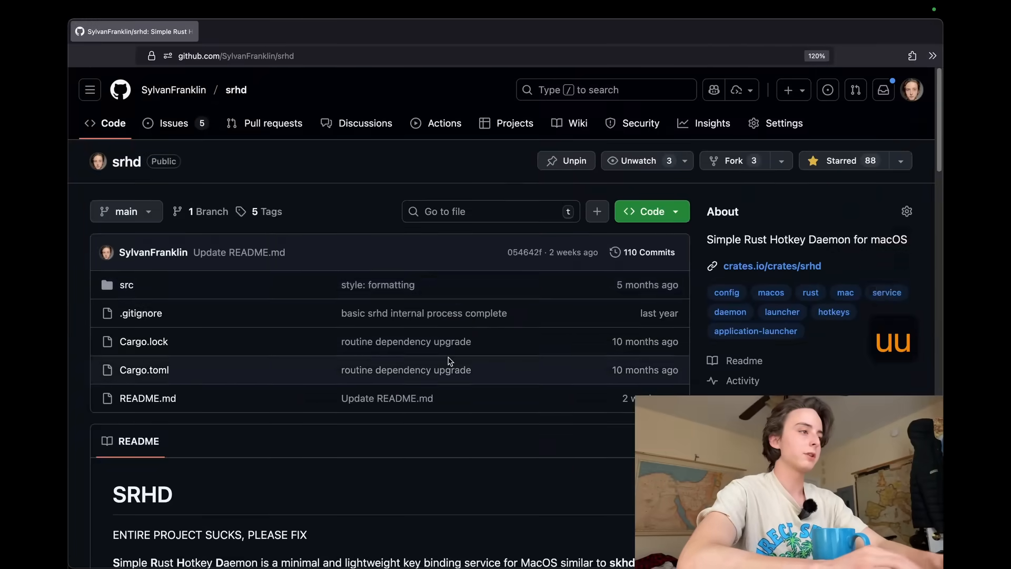
mouse_move(357, 297)
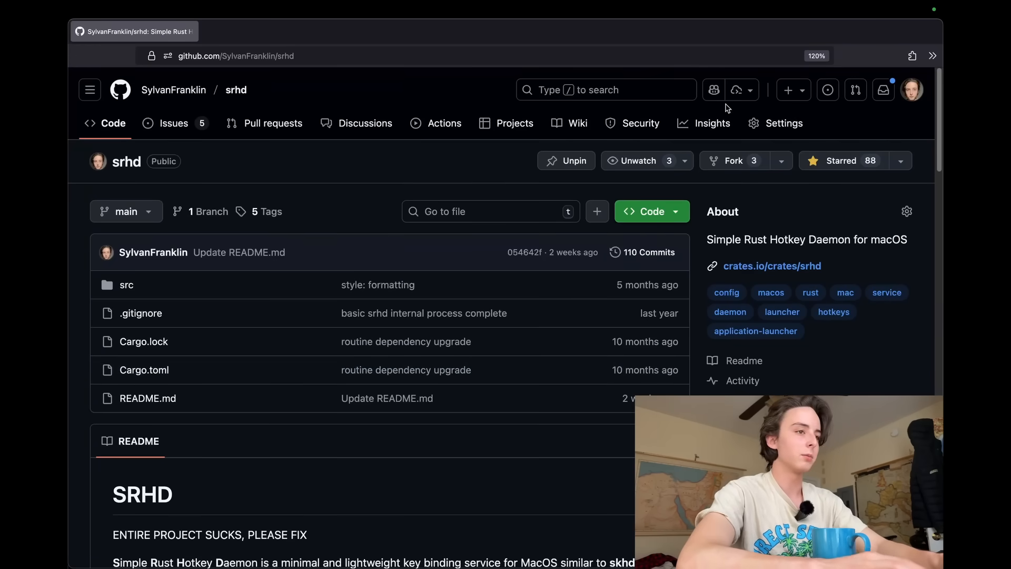
left_click(784, 123)
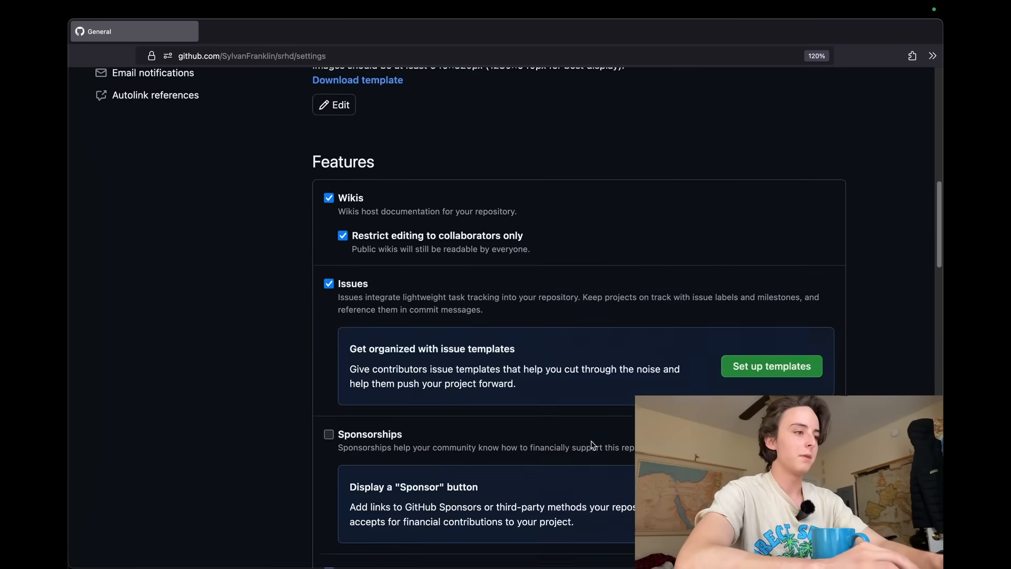
scroll("down", 3)
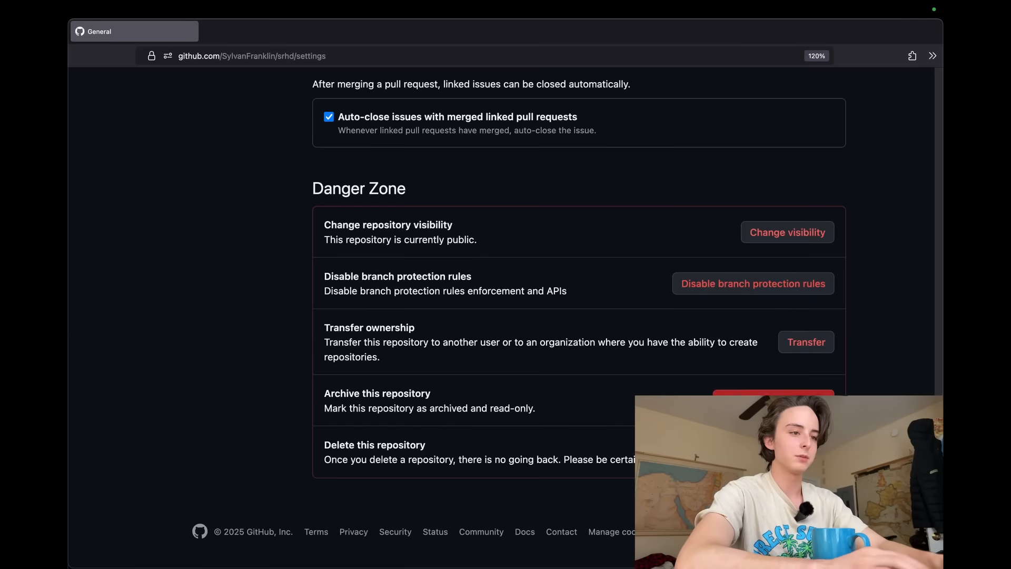
Step: Change the srhd repository's visibility to private, confirming with its star count 88
left_click(787, 232)
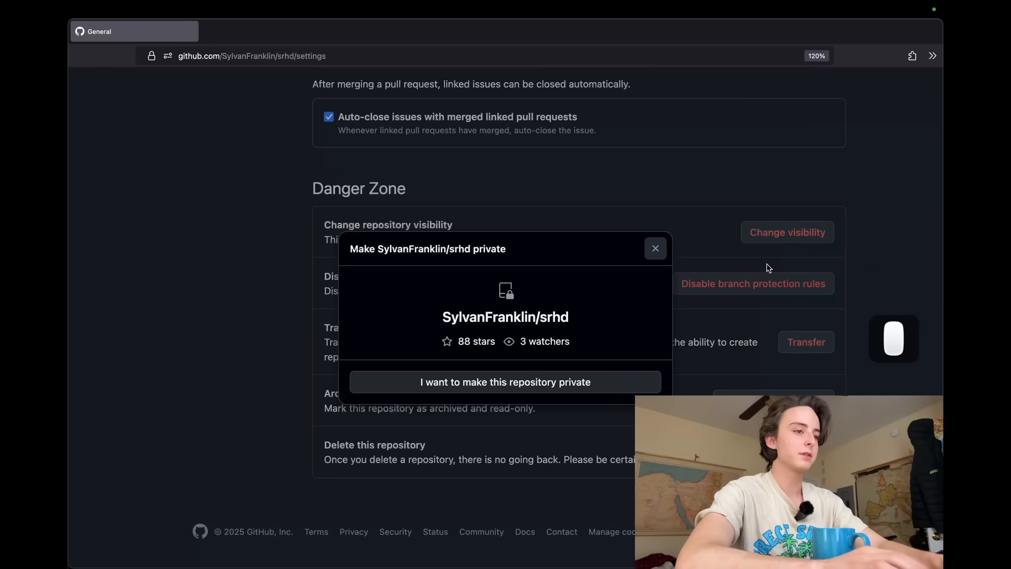
left_click(504, 381)
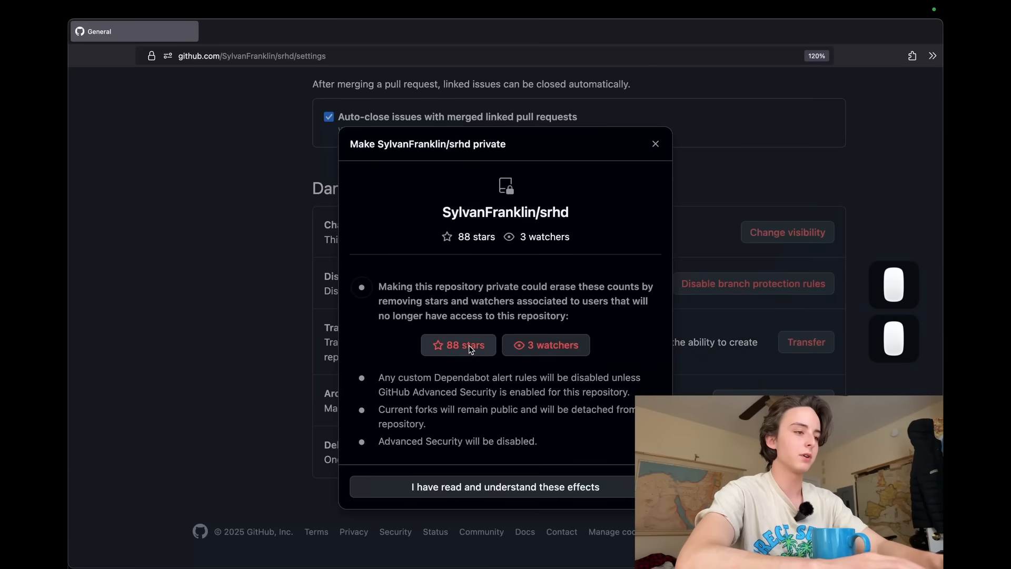
left_click(505, 487)
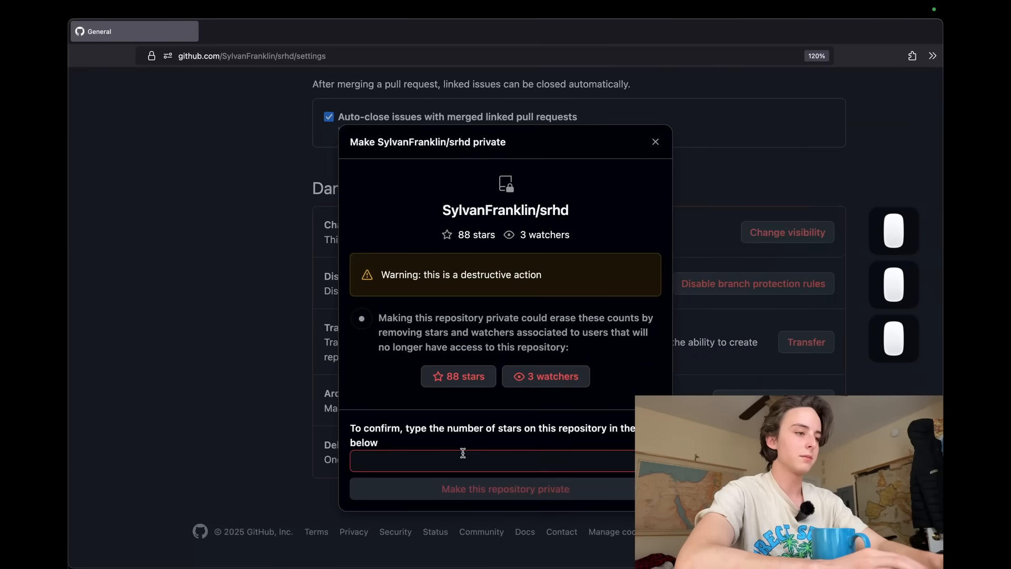
double_click(506, 209)
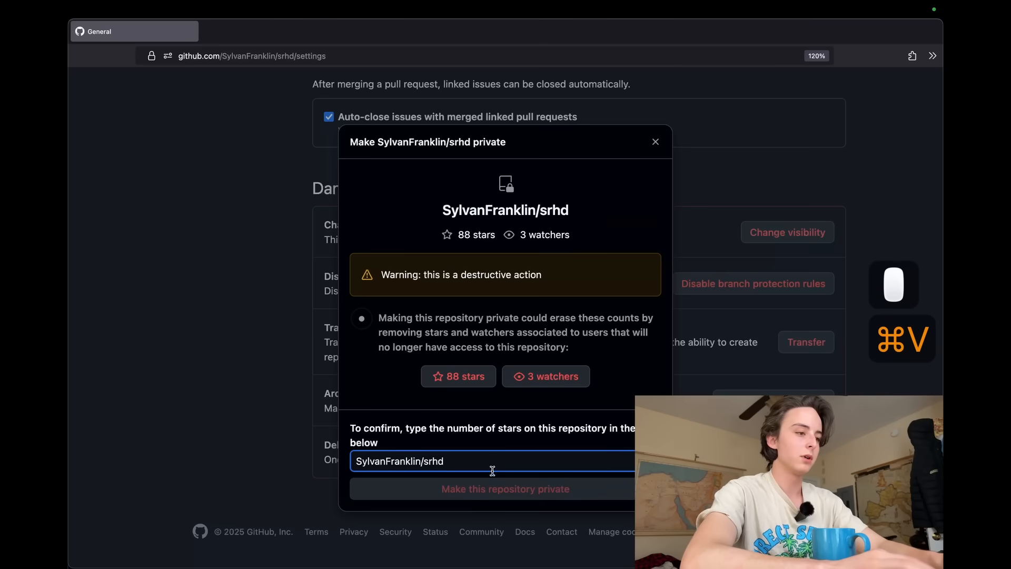
mouse_move(503, 452)
type("88")
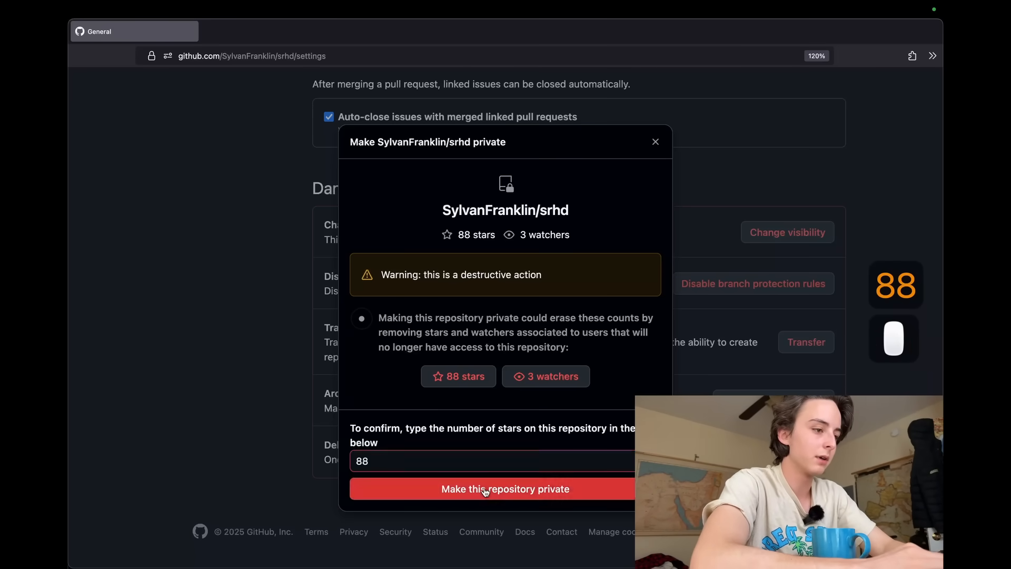
left_click(505, 488)
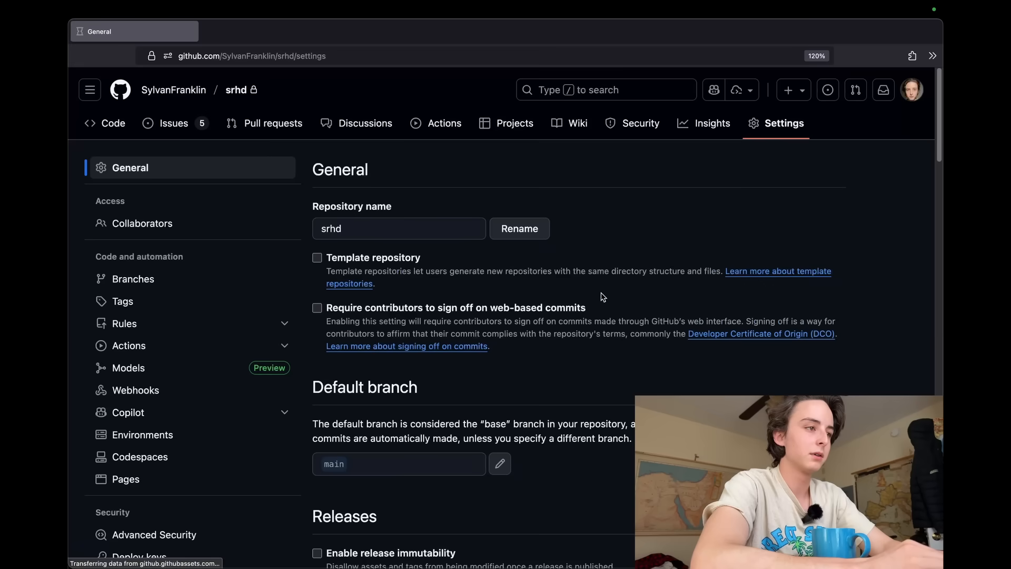
Step: Leave the repository settings and return to Neovim with the Raycast launcher open
scroll("up", 3)
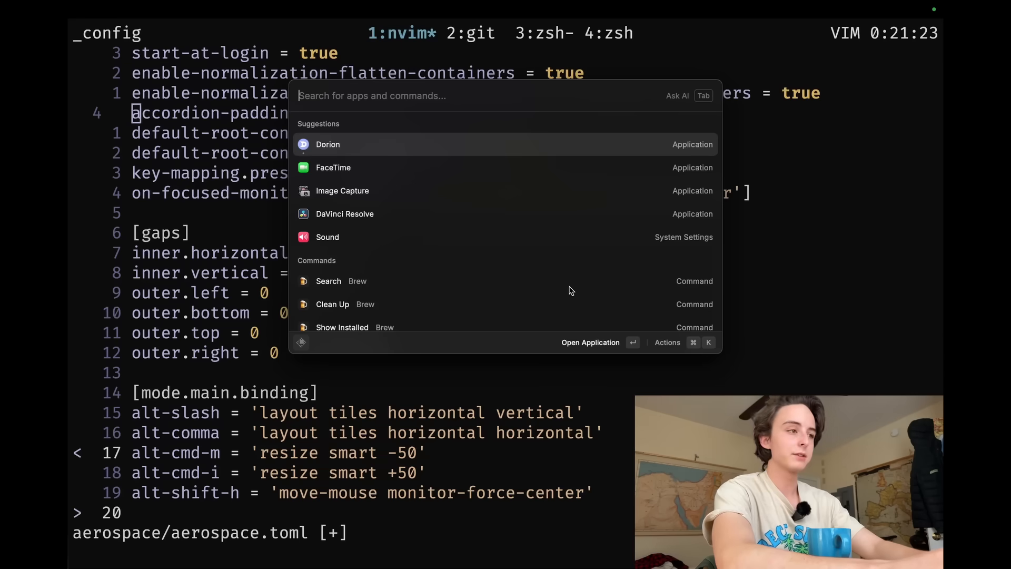
Step: Search 'config' in Raycast, browse its Applications settings, then close the window
left_click(667, 343)
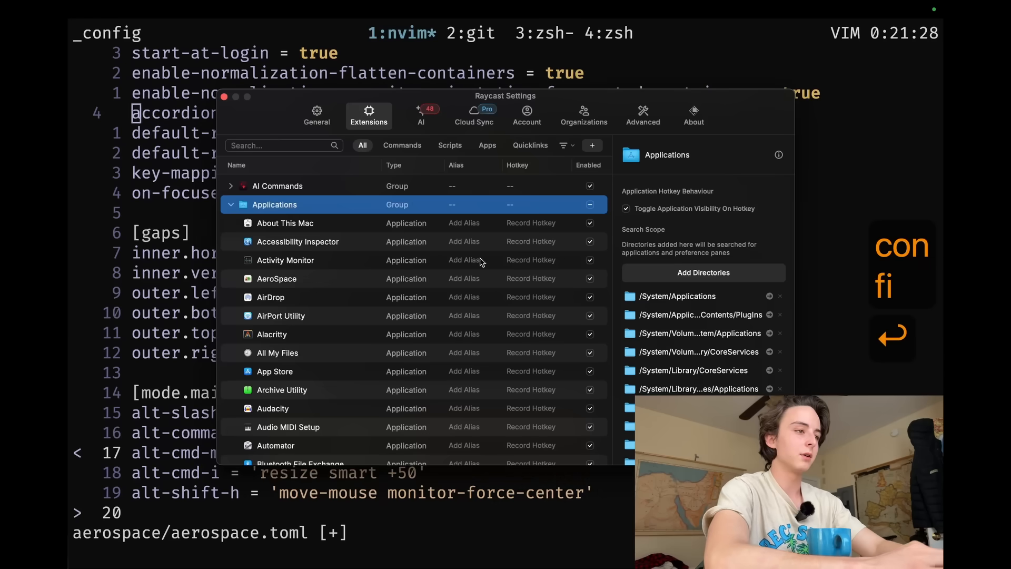
left_click(531, 347)
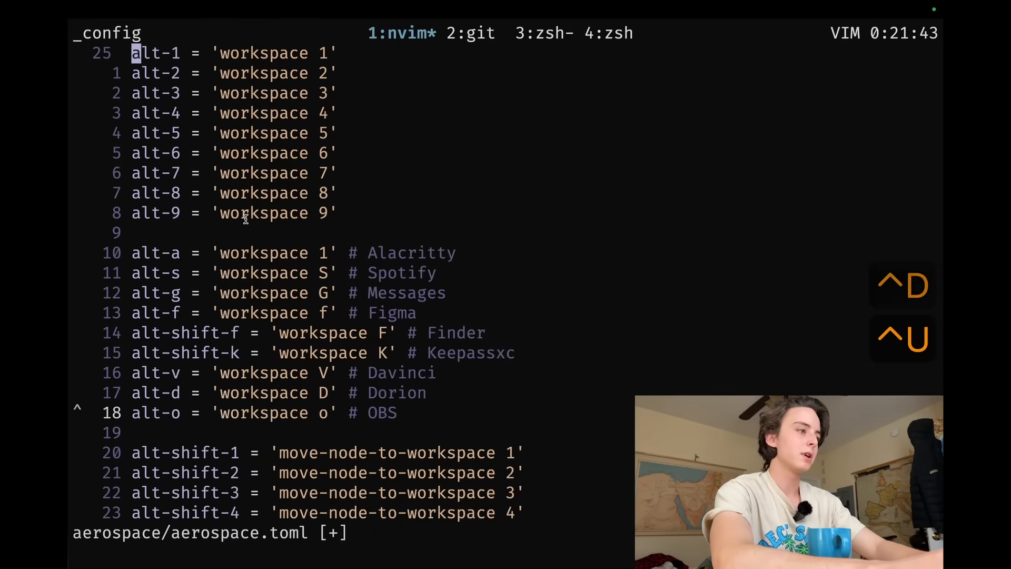
Step: Duplicate the Alacritty alt-a line as alt-l = 'workspace 2', save, and reopen Raycast
key("j")
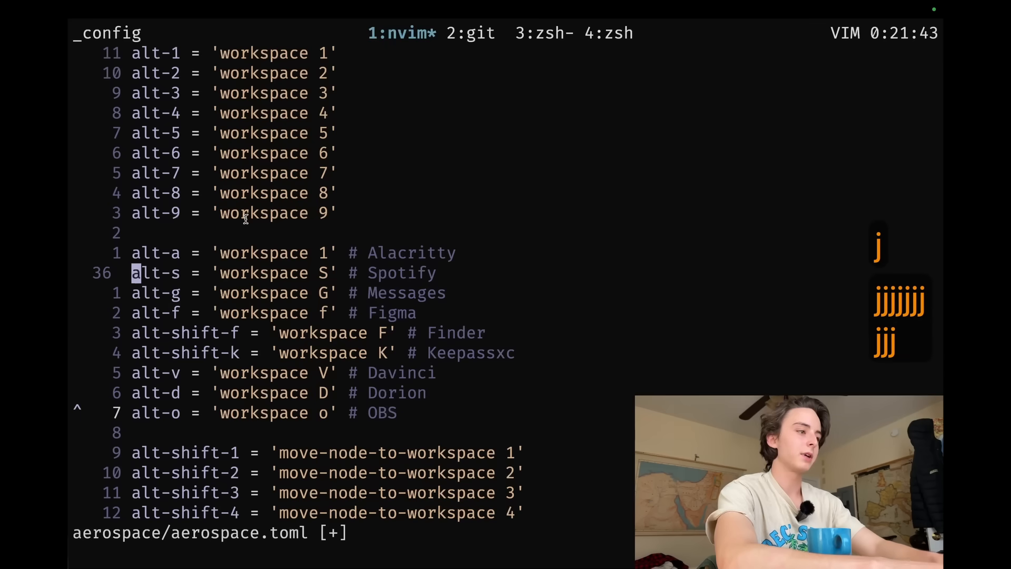
key("V")
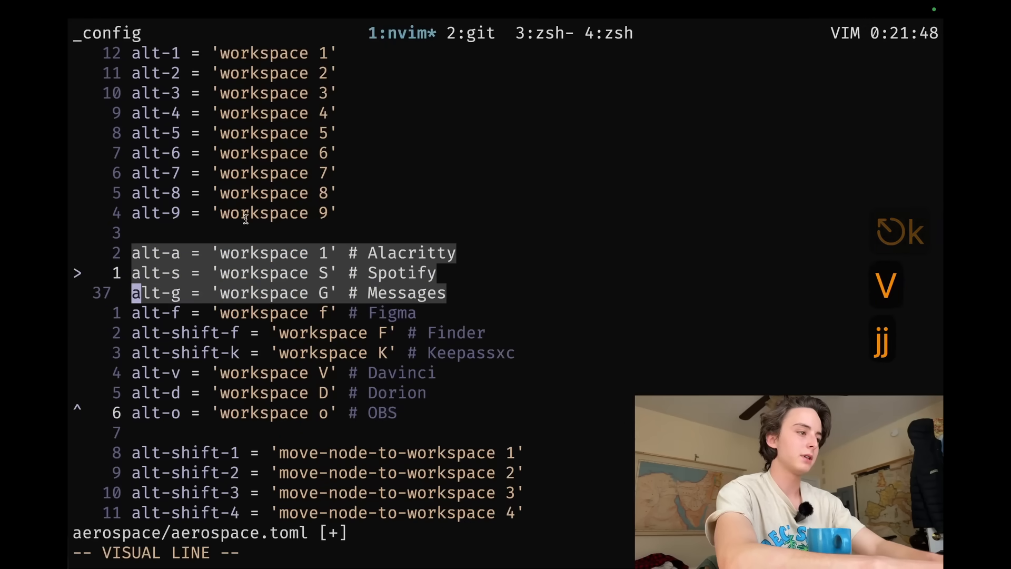
key("j")
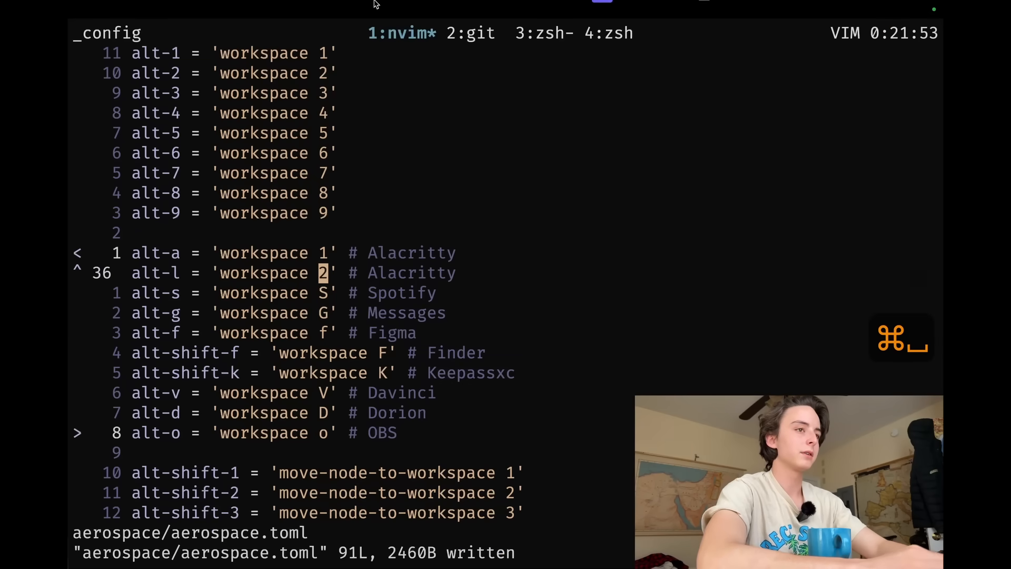
key("cmd+space")
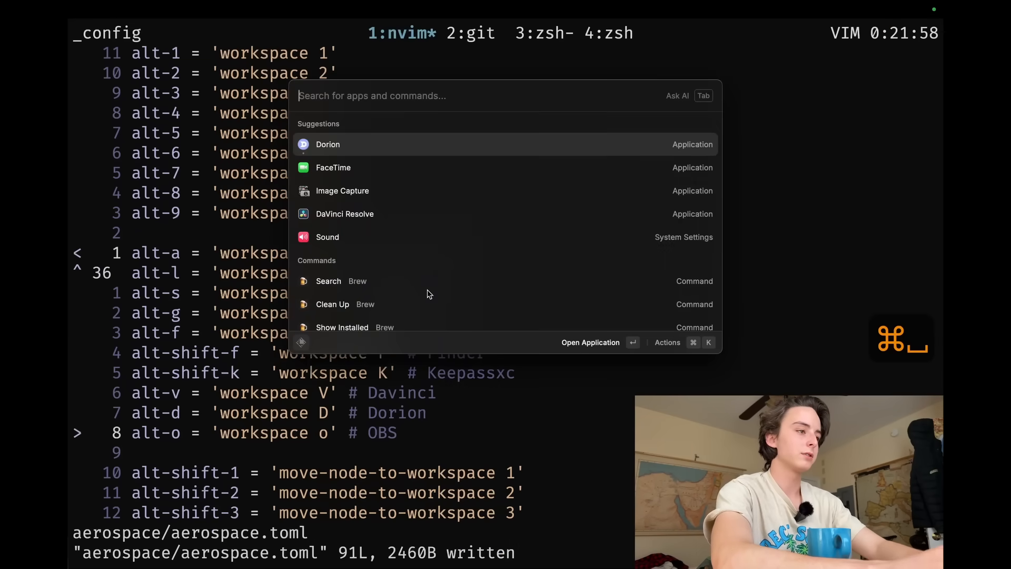